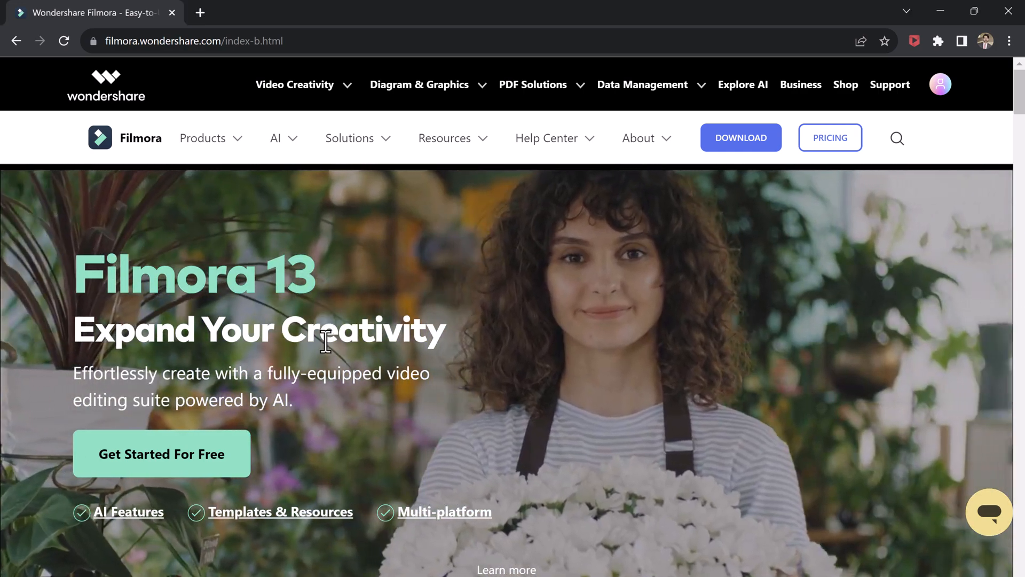
Browse the AI features section, previewing AI Copilot, Text-Based Editing, Thumbnail Creator and Music Generator.
{"action": "scroll", "scroll_direction": "down", "scroll_amount": 3}
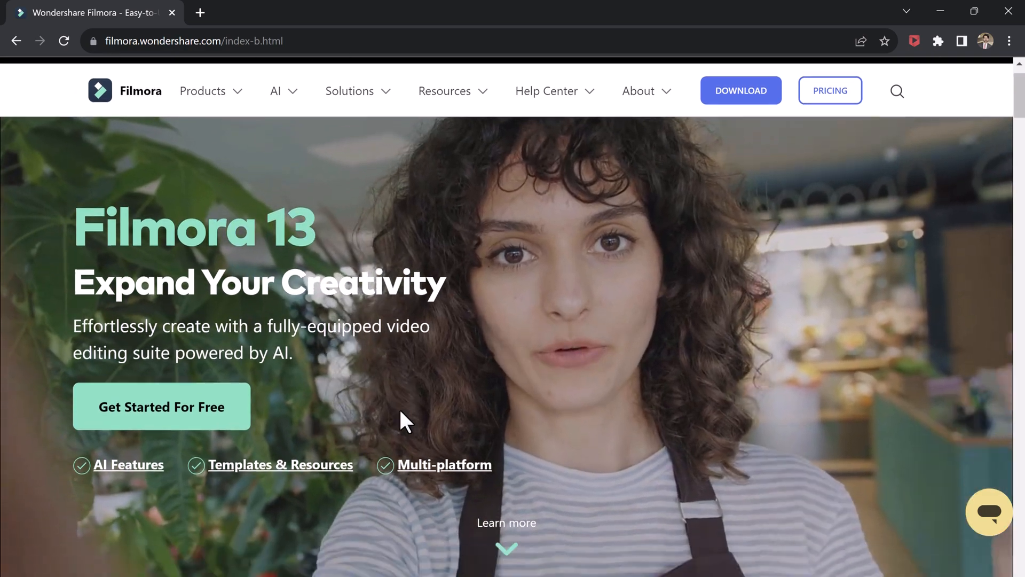
{"action": "scroll", "scroll_direction": "down", "scroll_amount": 3}
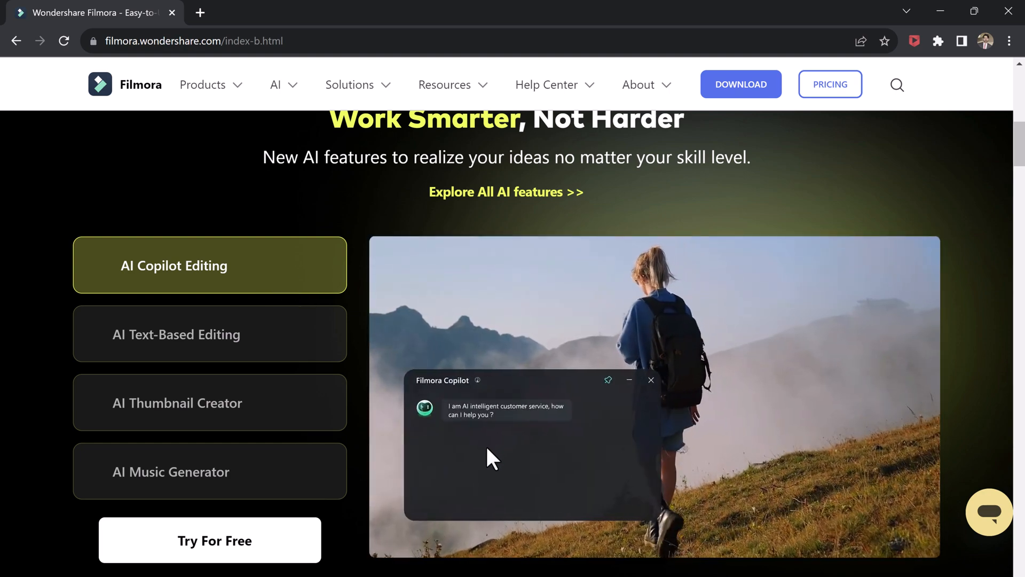
{"action": "left_click", "coordinate": [209, 334]}
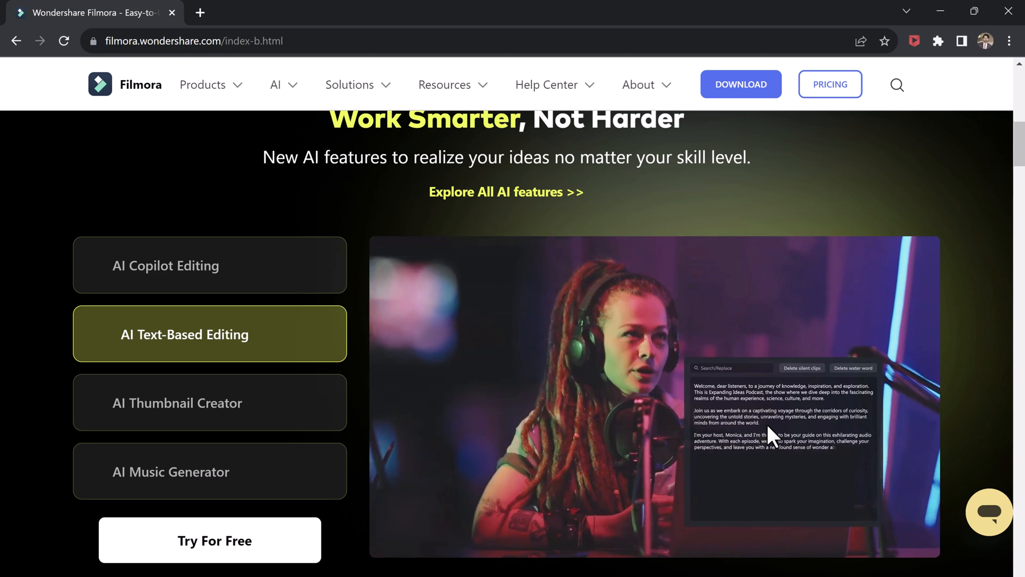
{"action": "left_click", "coordinate": [210, 403]}
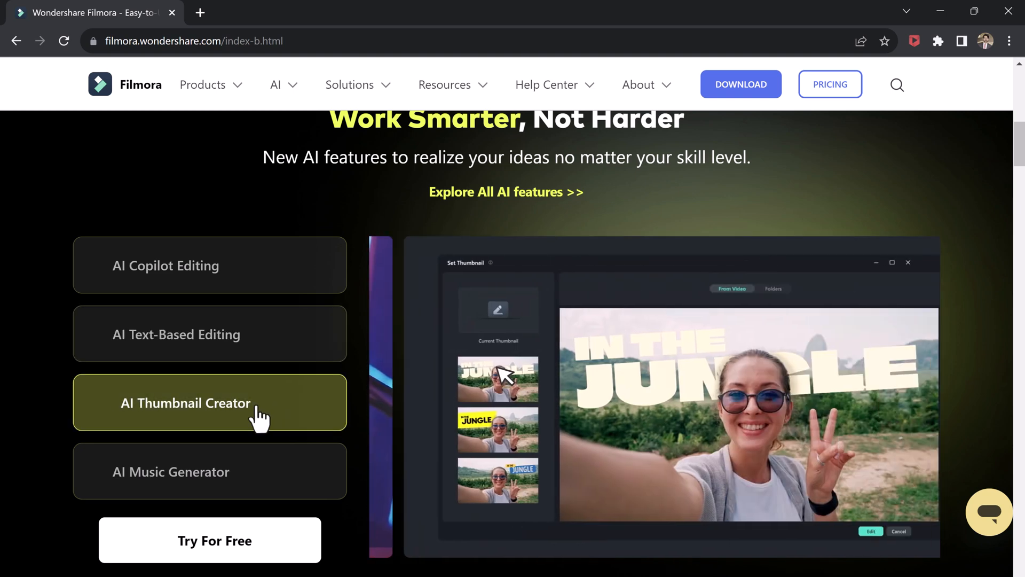
{"action": "left_click", "coordinate": [211, 471]}
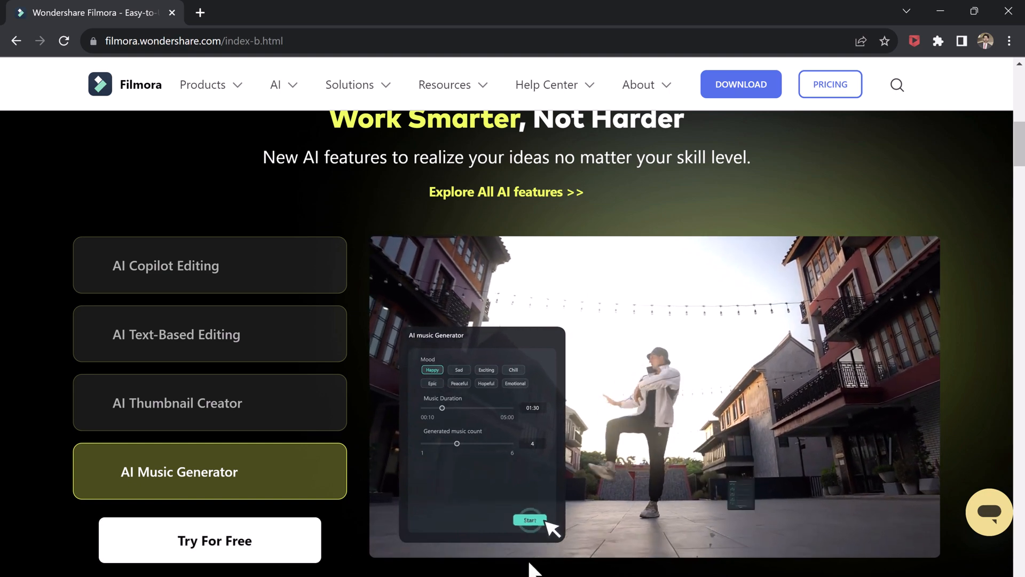
{"action": "scroll", "scroll_direction": "down", "scroll_amount": 3}
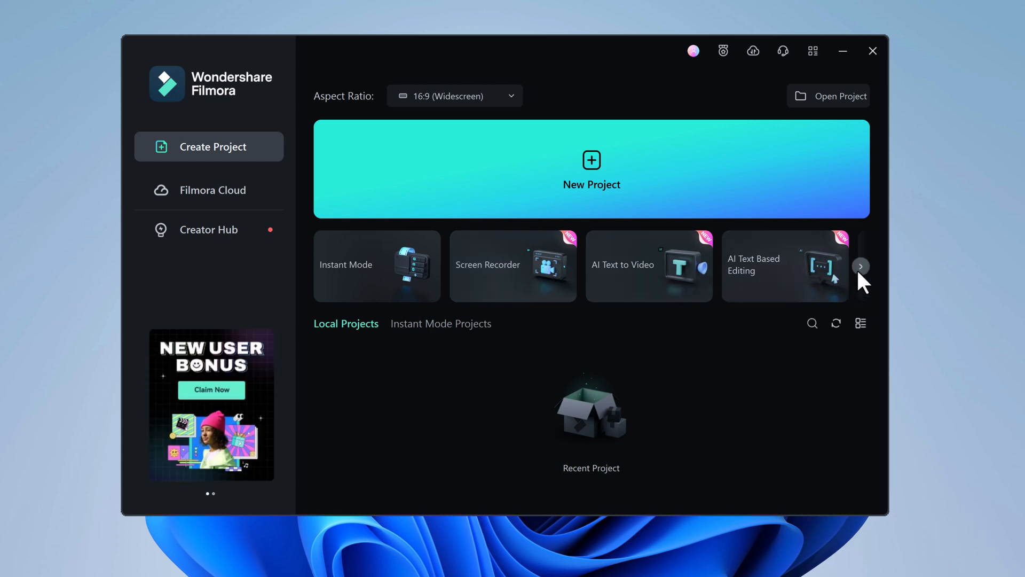
Create a new blank project from the Filmora 13 start screen.
{"action": "left_click", "coordinate": [861, 266]}
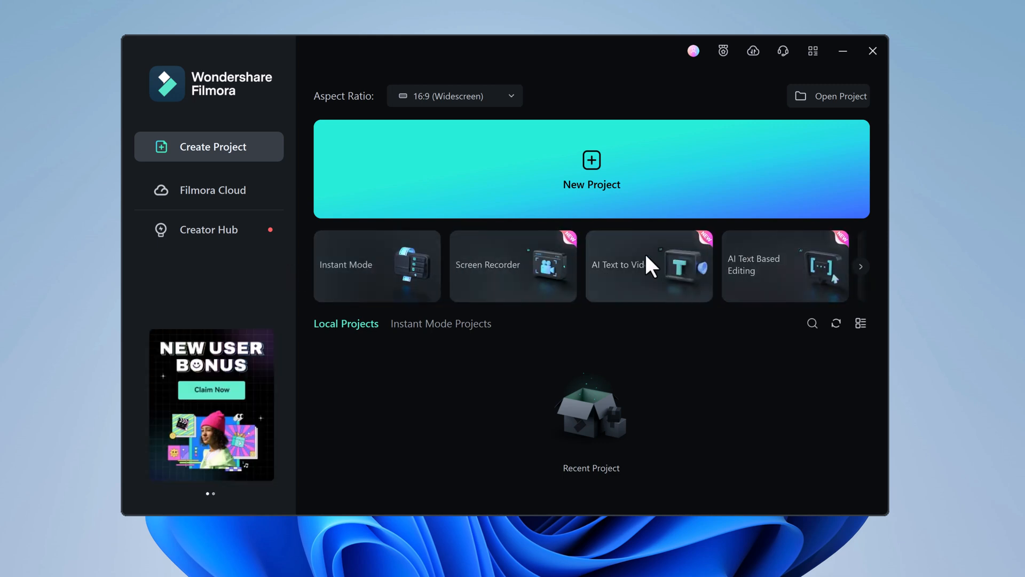
{"action": "left_click", "coordinate": [591, 169]}
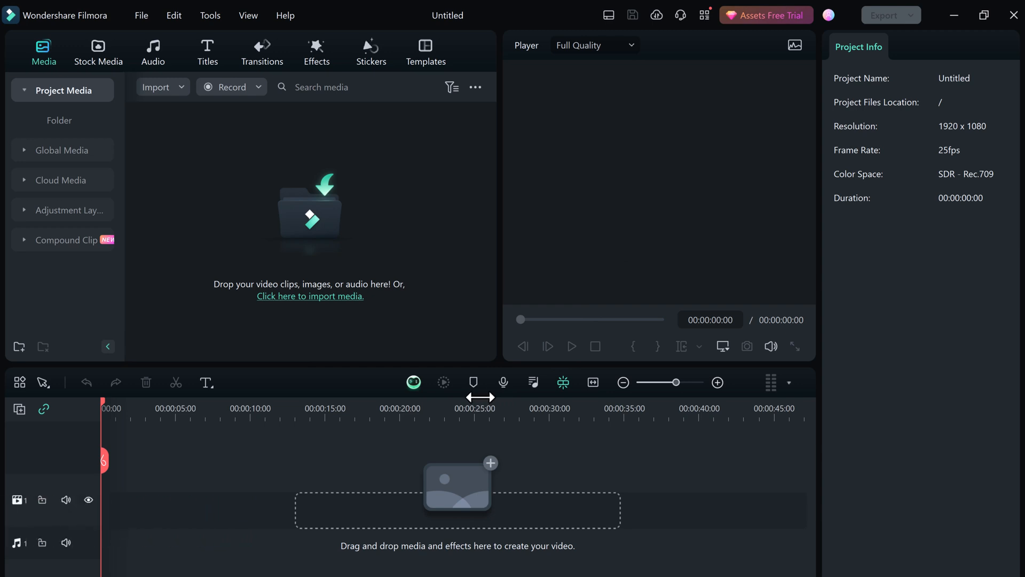
{"action": "mouse_move", "coordinate": [480, 398]}
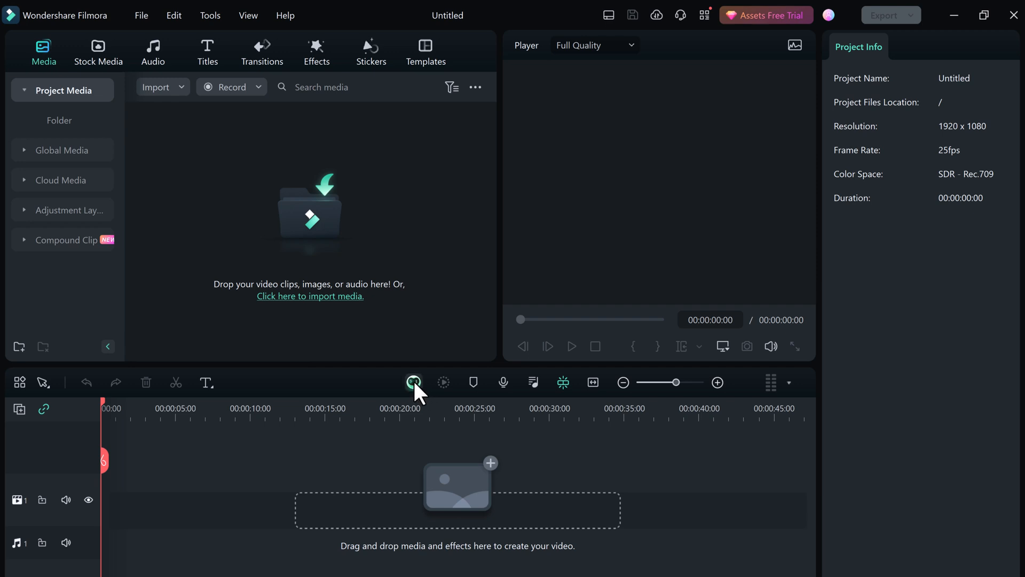
{"action": "mouse_move", "coordinate": [414, 383]}
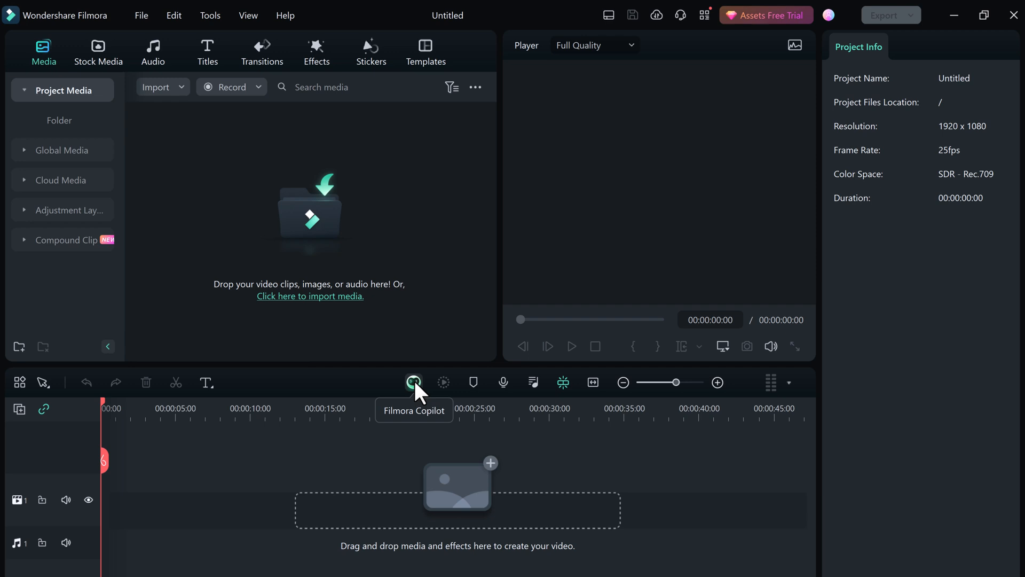
Ask the AI Copilot where the slice transition can be found and get its answer.
{"action": "left_click", "coordinate": [413, 382]}
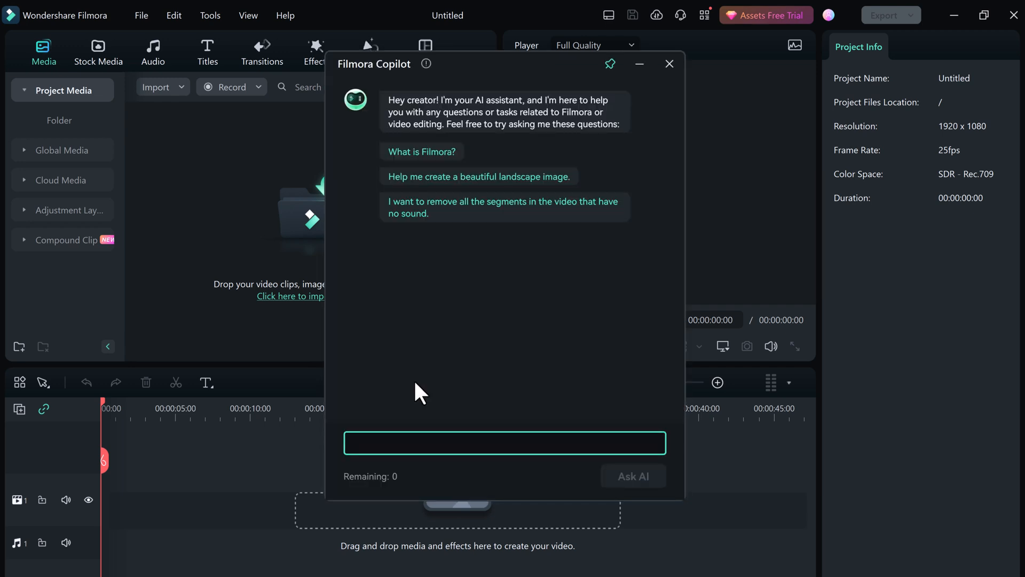
{"action": "mouse_move", "coordinate": [506, 247]}
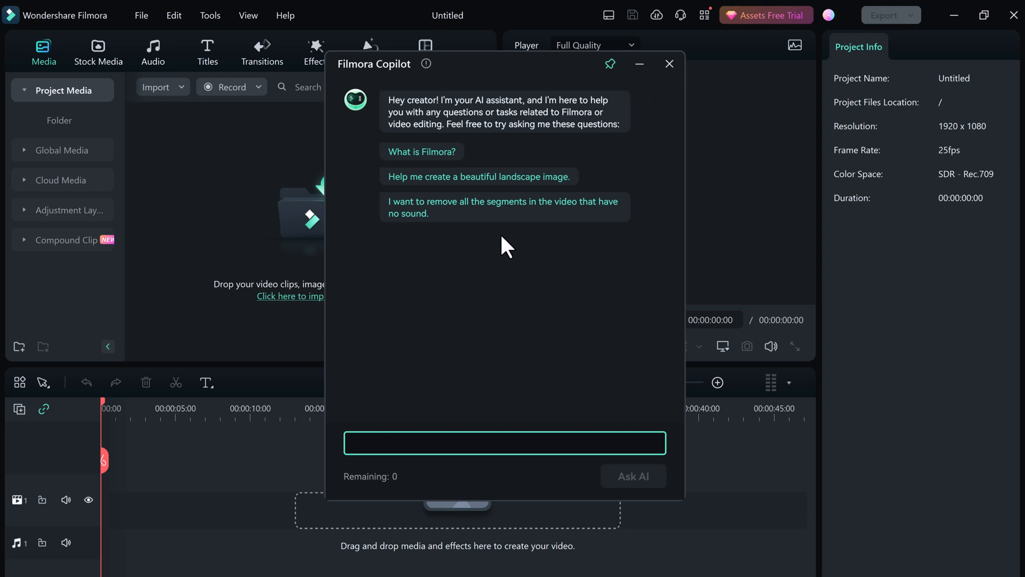
{"action": "mouse_move", "coordinate": [535, 240]}
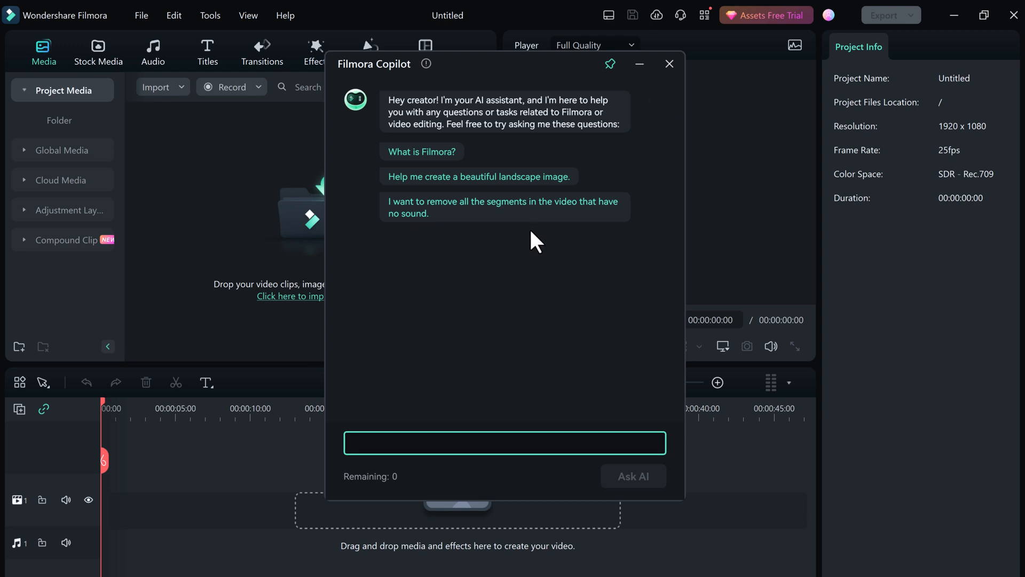
{"action": "left_click", "coordinate": [504, 442]}
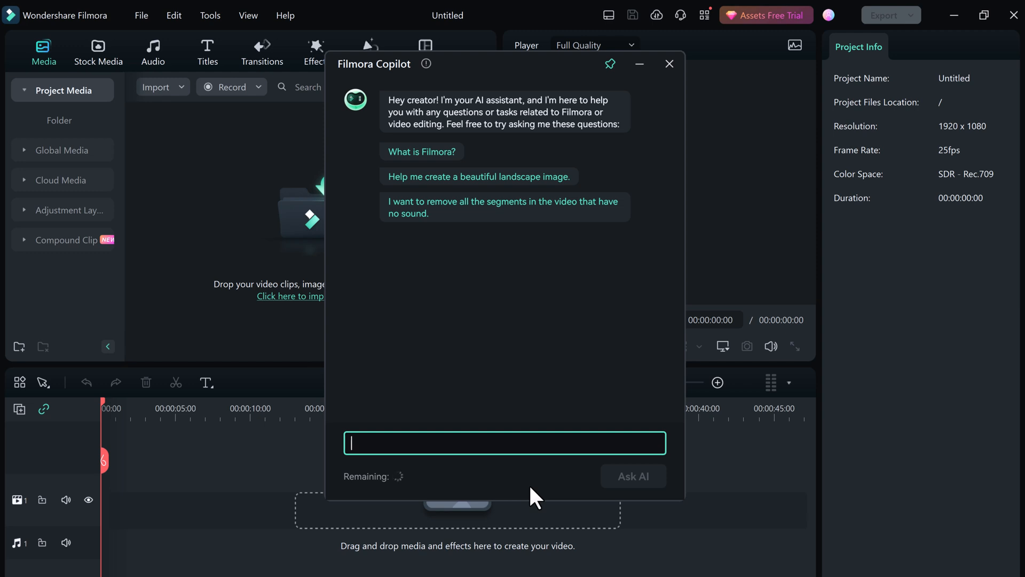
{"action": "type", "text": "Where can i find the slice transition in filmora"}
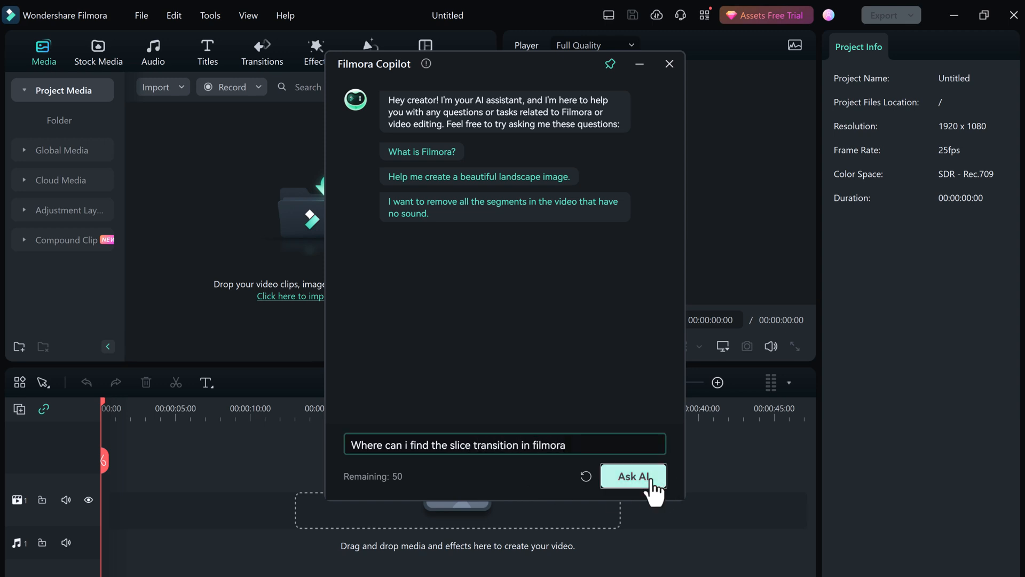
{"action": "left_click", "coordinate": [633, 476]}
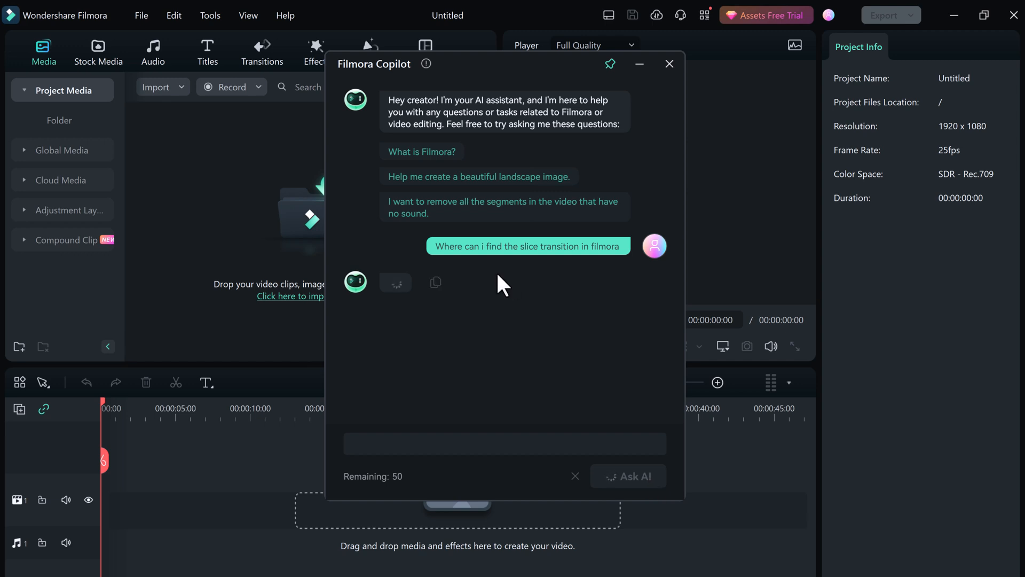
{"action": "mouse_move", "coordinate": [473, 320]}
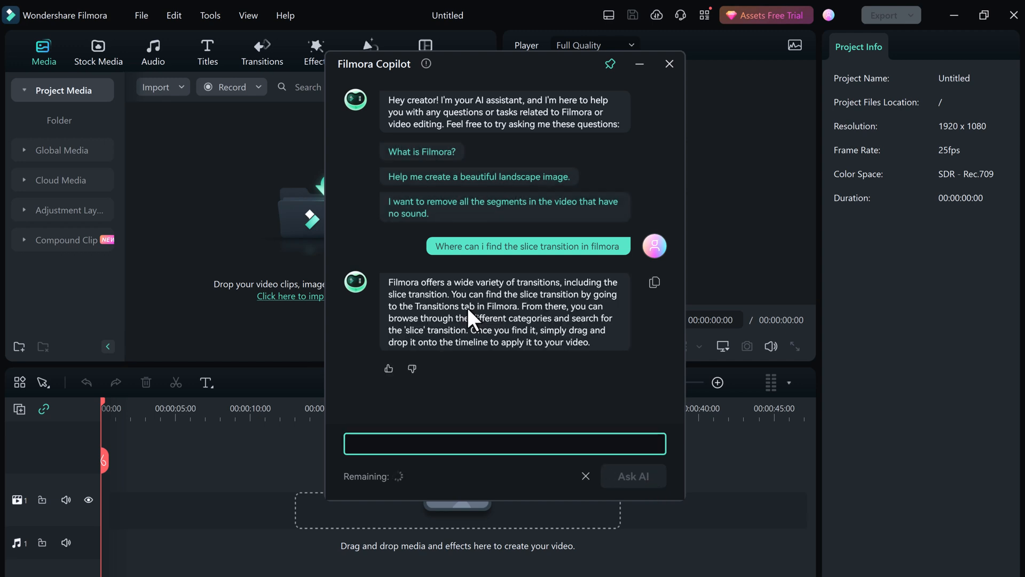
{"action": "mouse_move", "coordinate": [549, 353]}
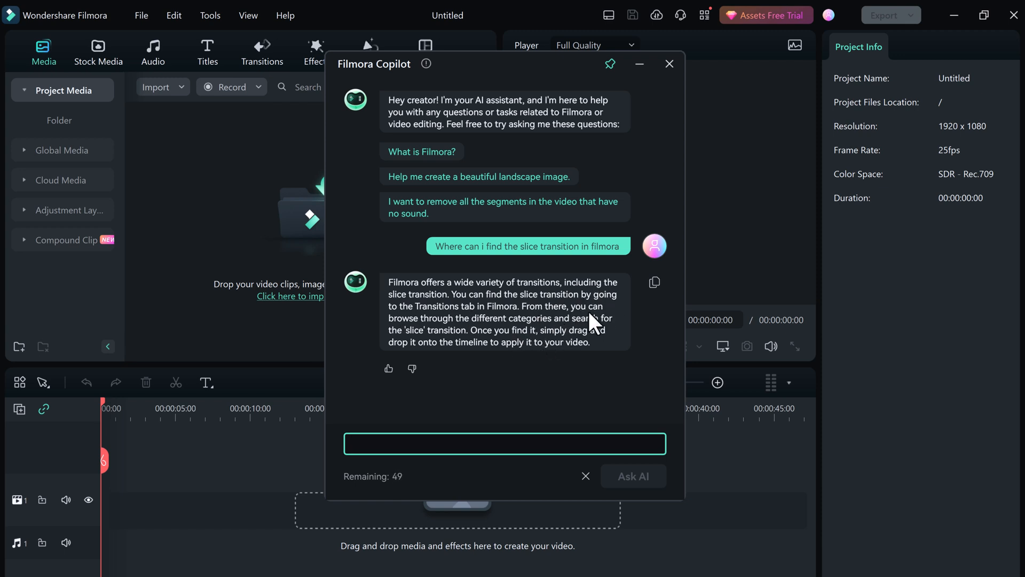
{"action": "mouse_move", "coordinate": [506, 337]}
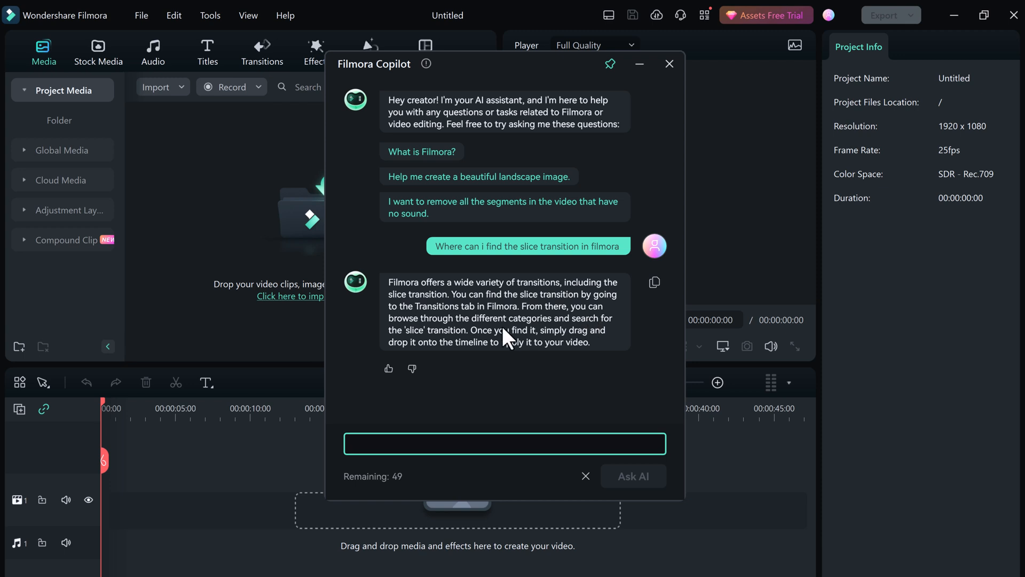
{"action": "mouse_move", "coordinate": [537, 363]}
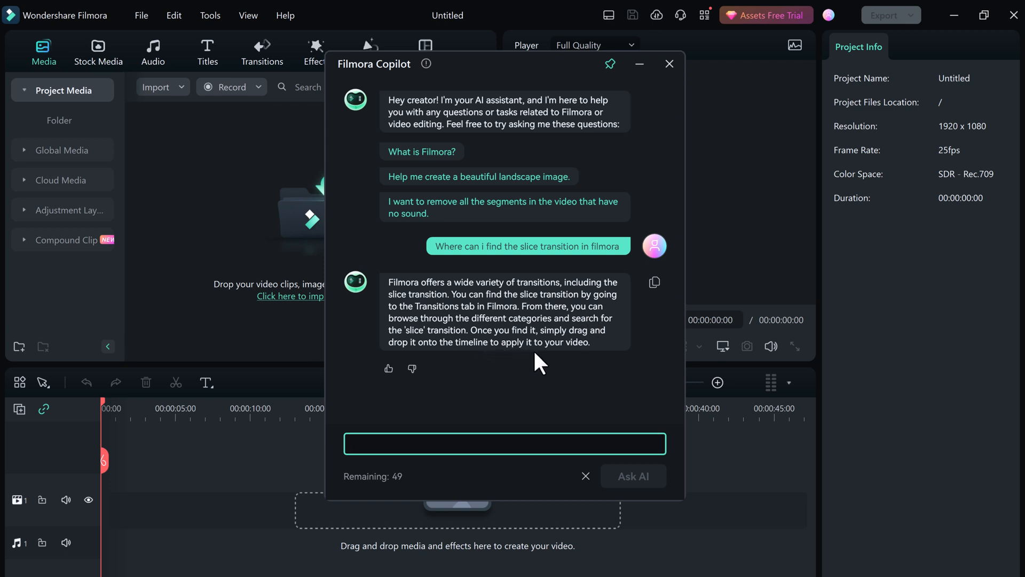
{"action": "left_click", "coordinate": [503, 442]}
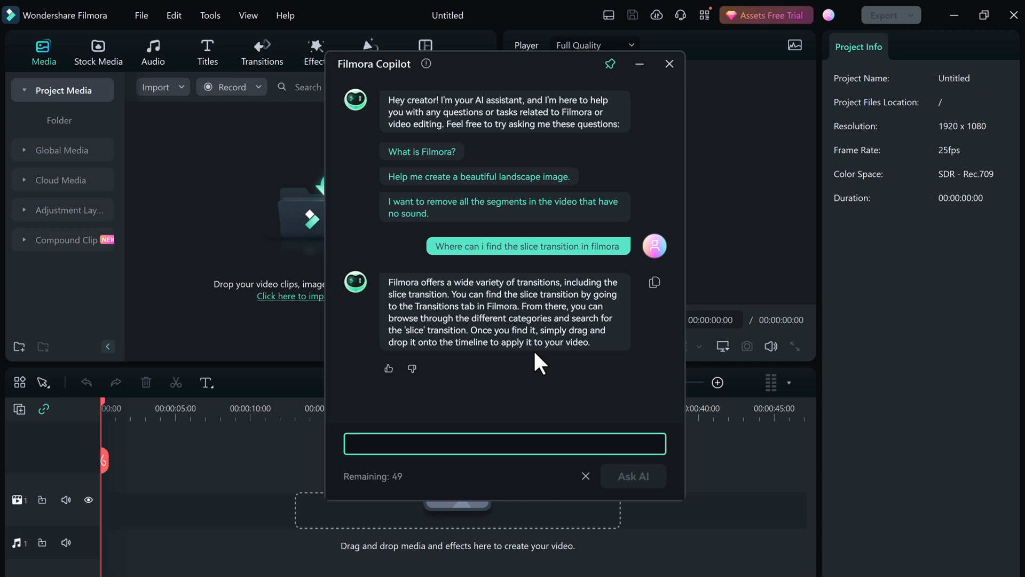
Ask Copilot how to remove all video segments that have no sound.
{"action": "type", "text": "I want to"}
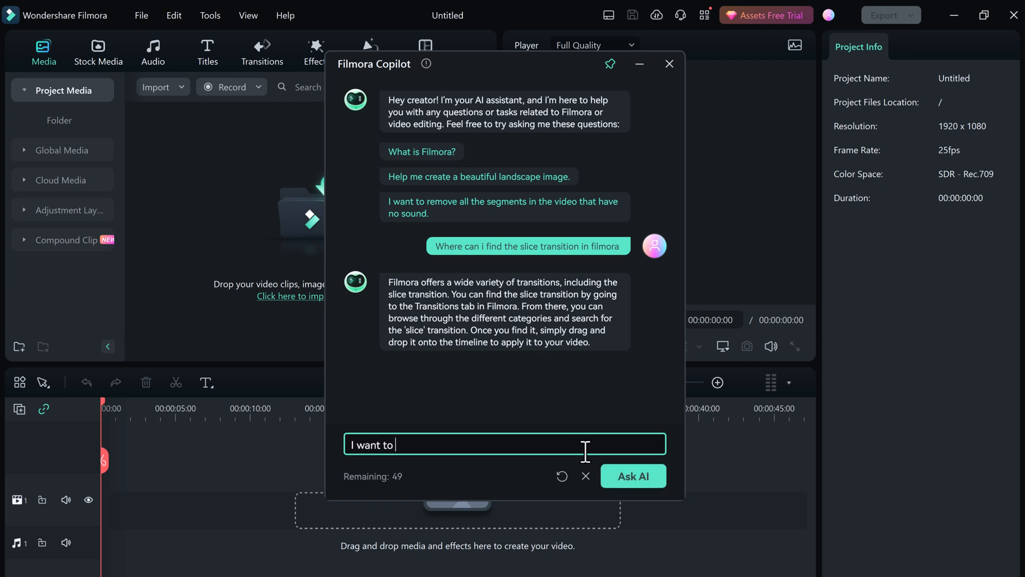
{"action": "type", "text": "remove all the segments in v"}
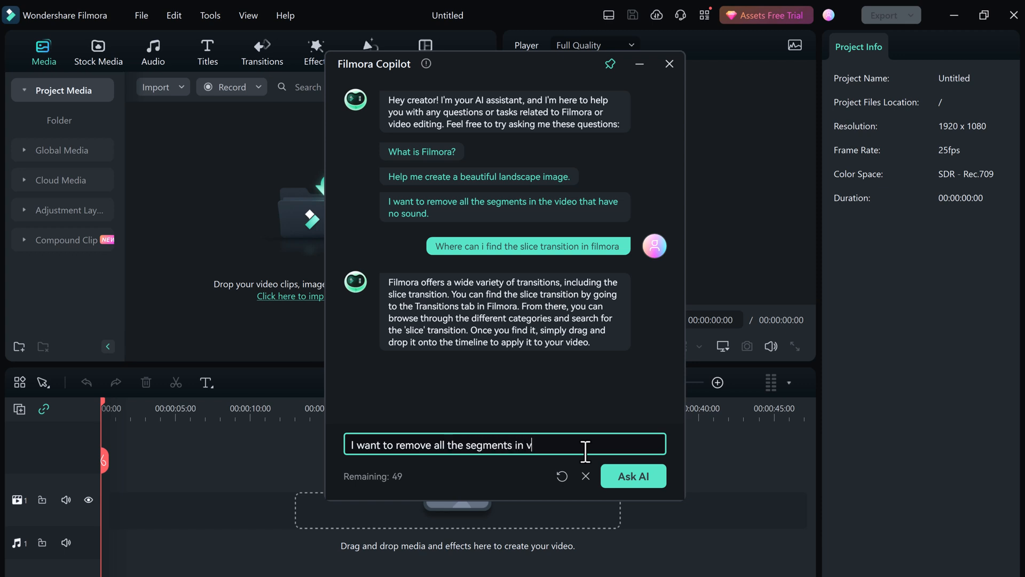
{"action": "type", "text": "ideo that h"}
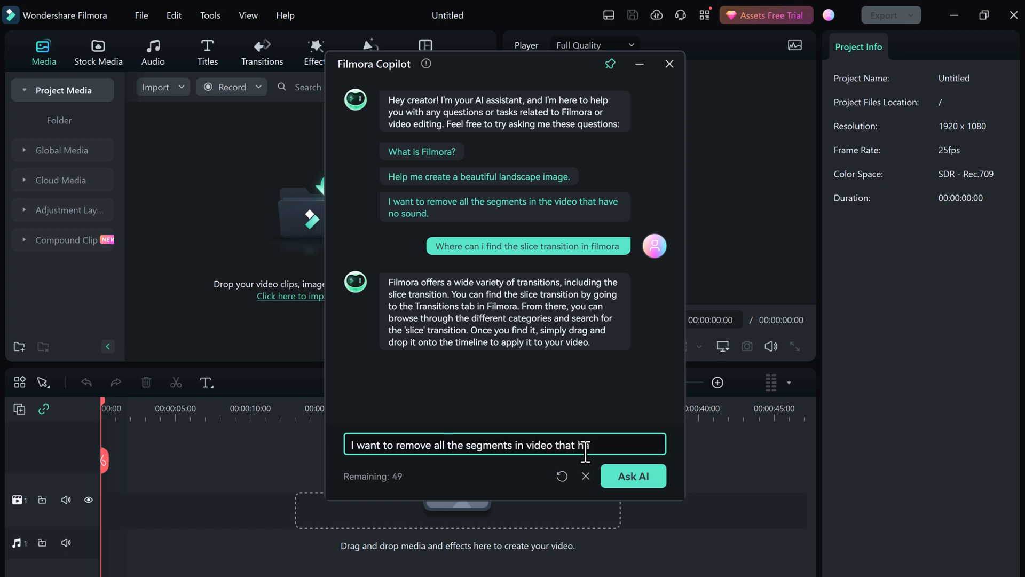
{"action": "type", "text": "ave no sound"}
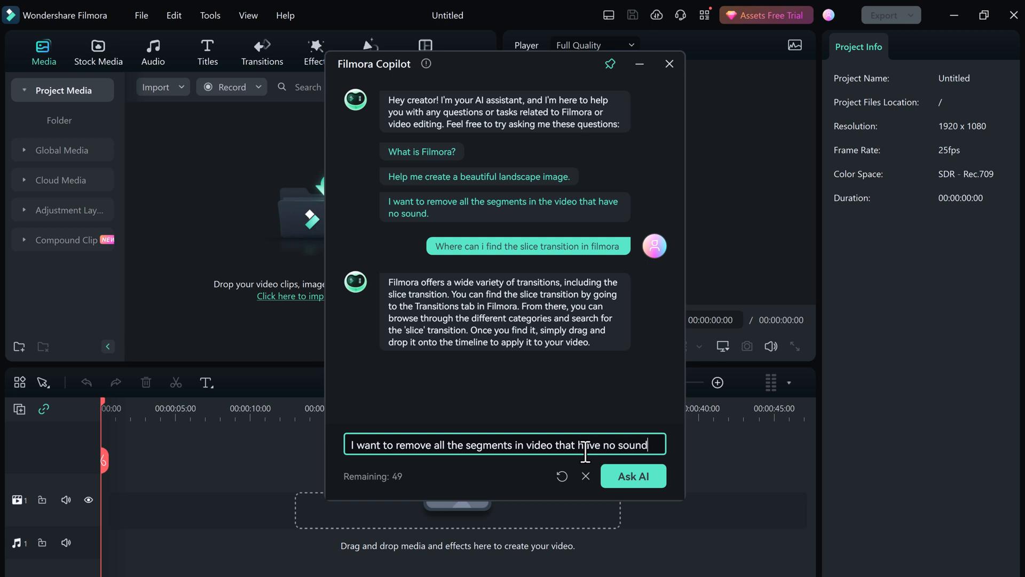
{"action": "left_click", "coordinate": [632, 475]}
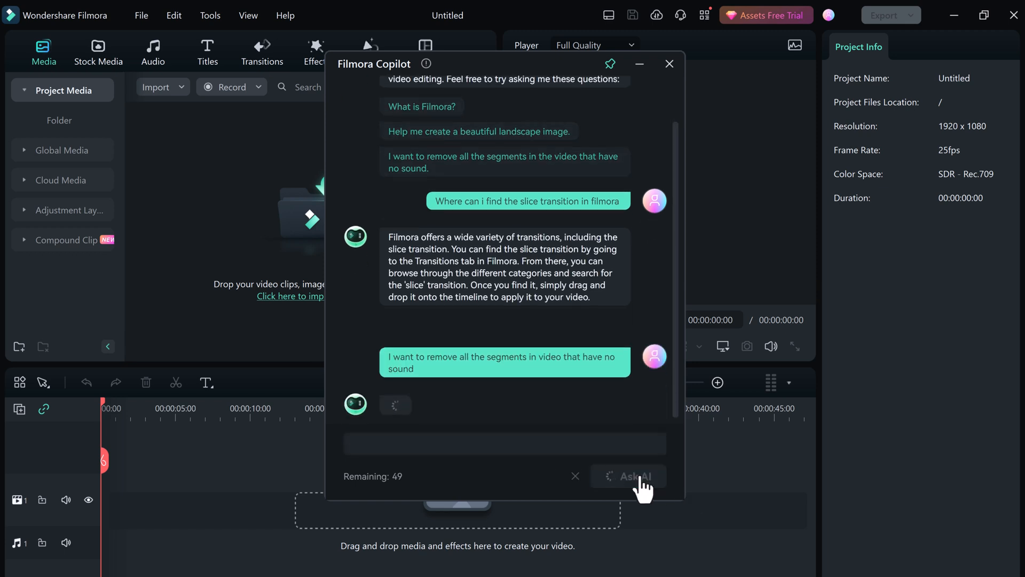
{"action": "left_click", "coordinate": [627, 475]}
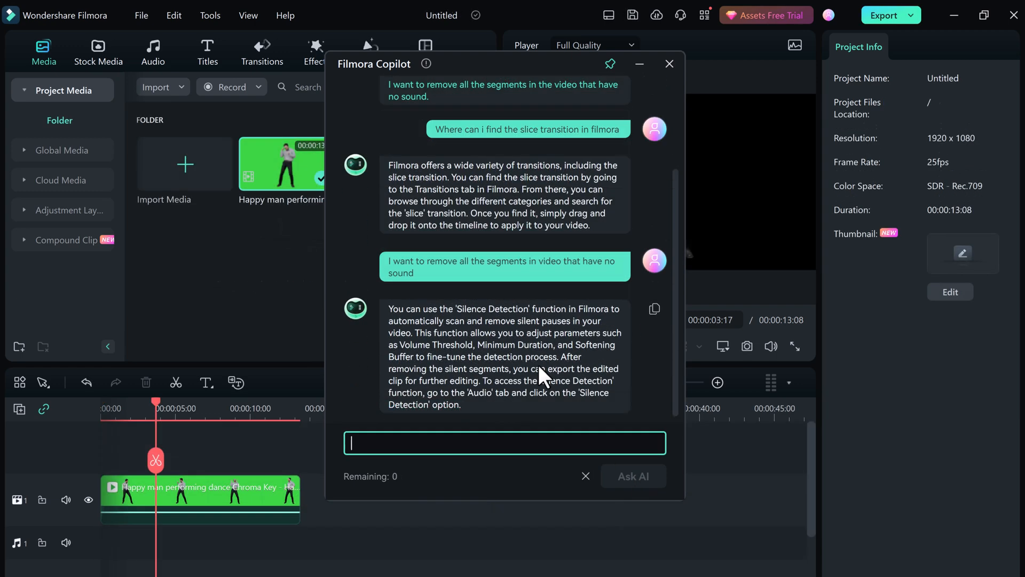
Ask Copilot 'How to create ai image' and receive its AI Image answer.
{"action": "type", "text": "How to create ai image"}
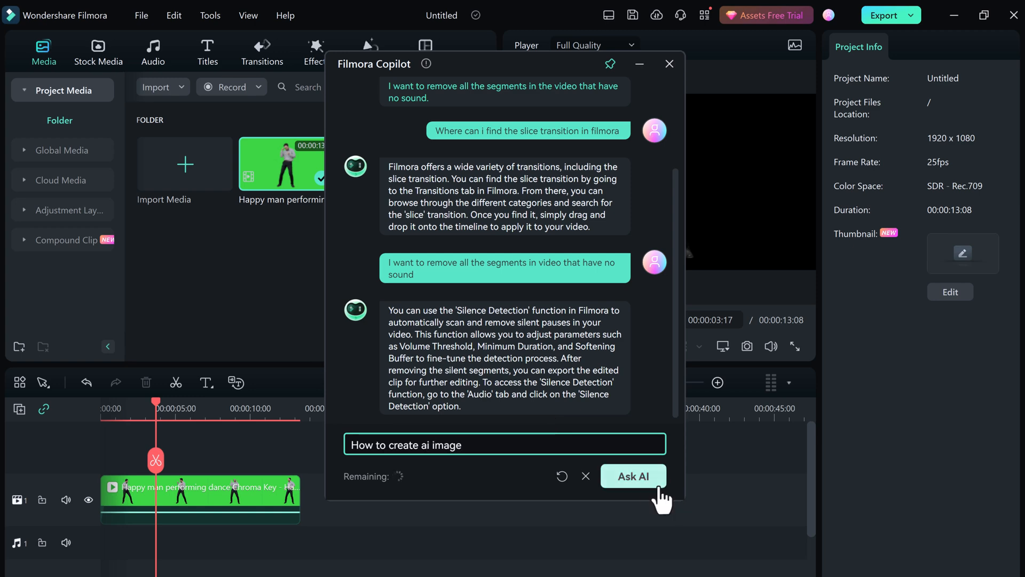
{"action": "left_click", "coordinate": [632, 475]}
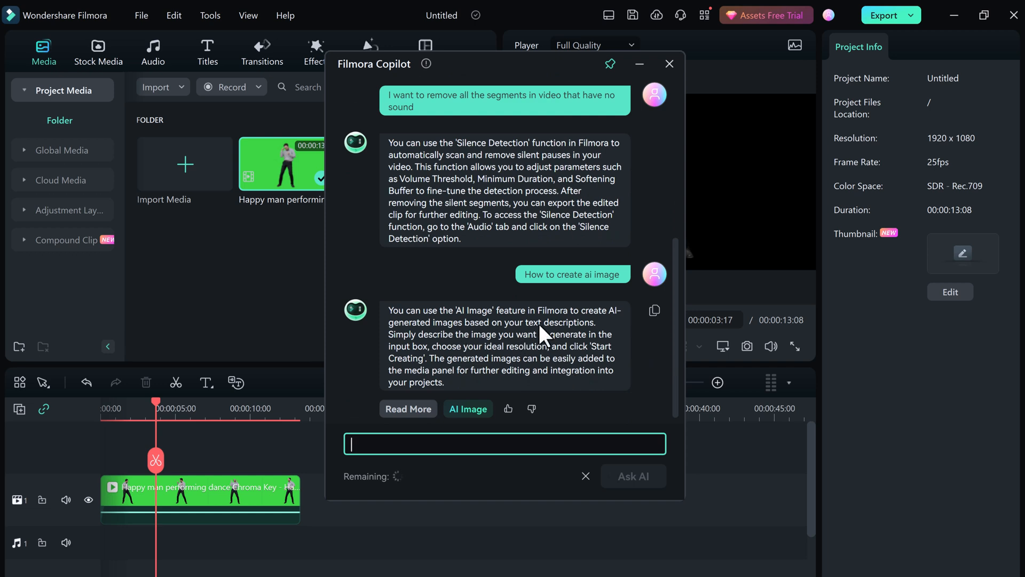
Generate AI images from the prompt 'Dance club background'.
{"action": "left_click", "coordinate": [468, 409]}
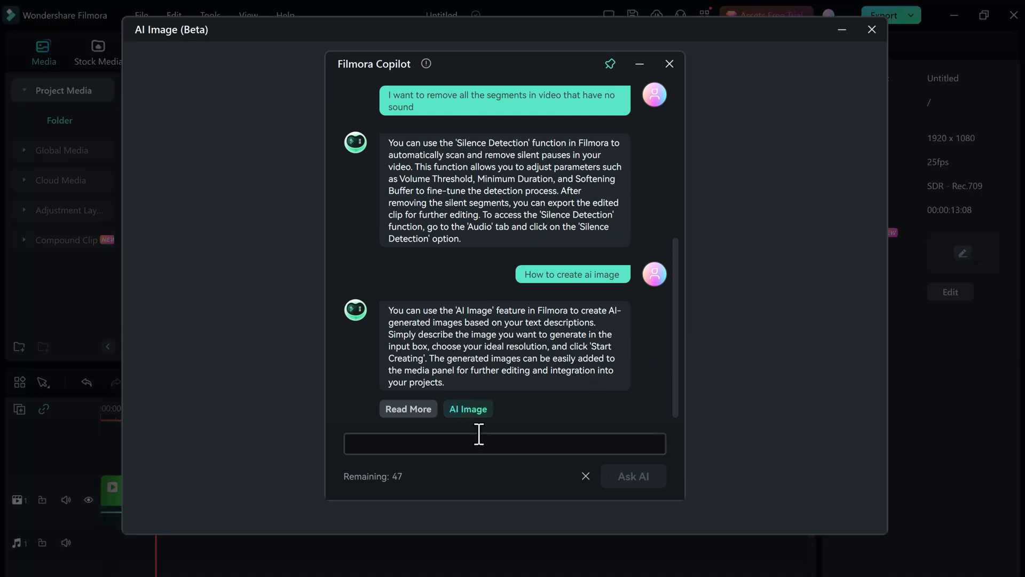
{"action": "left_click", "coordinate": [468, 410]}
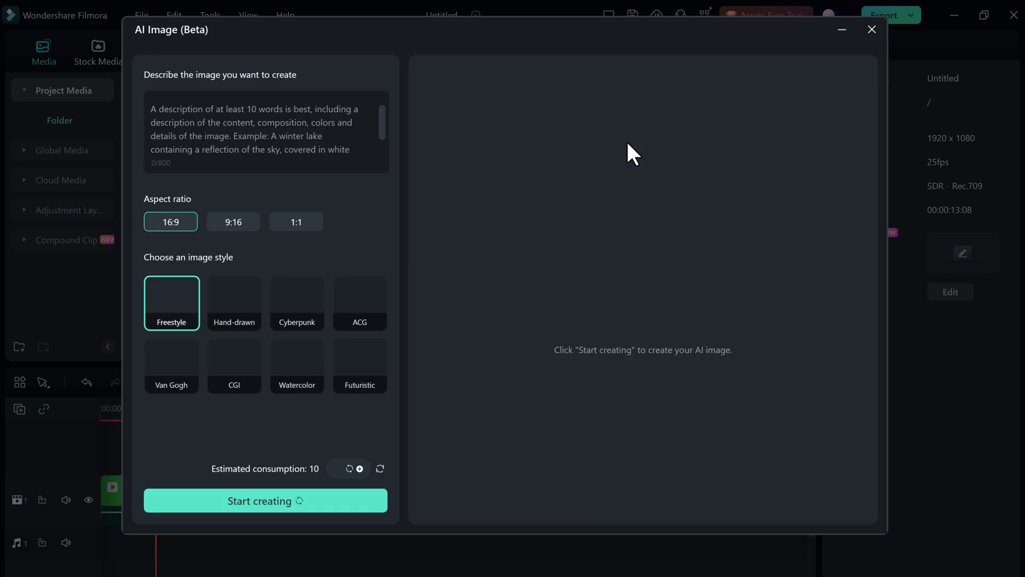
{"action": "type", "text": "Dance club backg"}
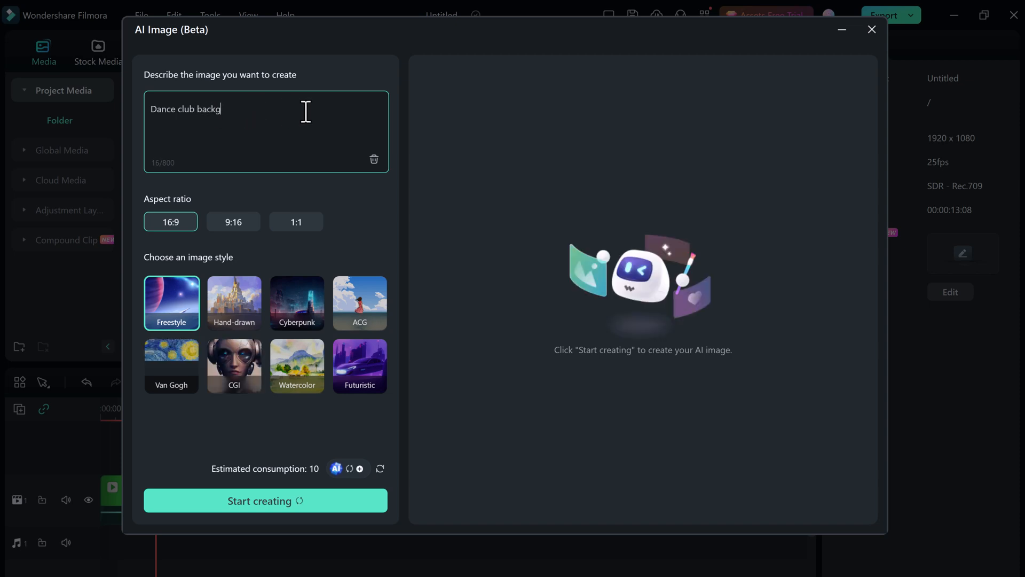
{"action": "type", "text": "round"}
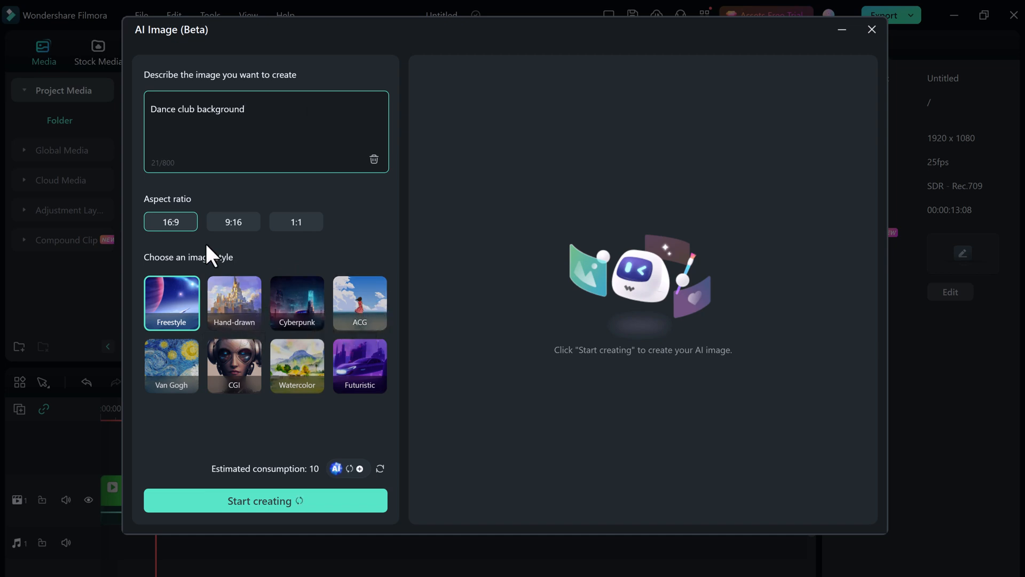
{"action": "left_click", "coordinate": [265, 499]}
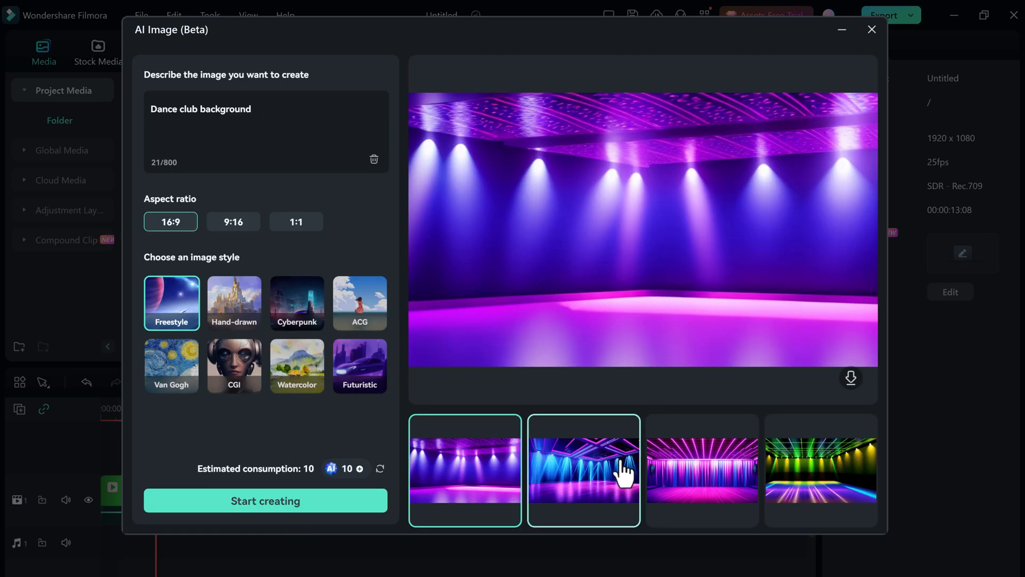
Choose the spotlight background result and add it beneath the dancer clip.
{"action": "left_click", "coordinate": [702, 470]}
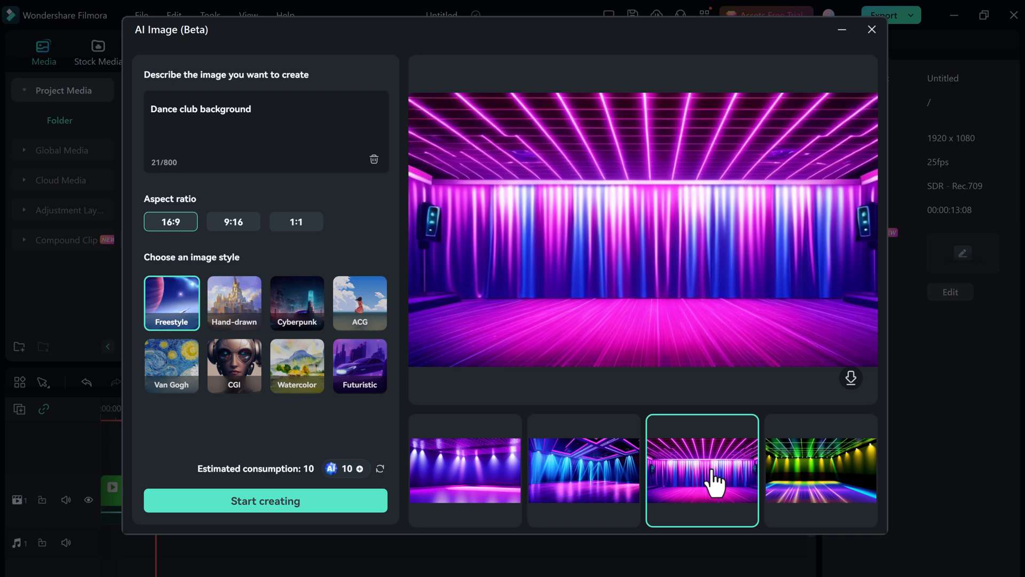
{"action": "left_click", "coordinate": [464, 470]}
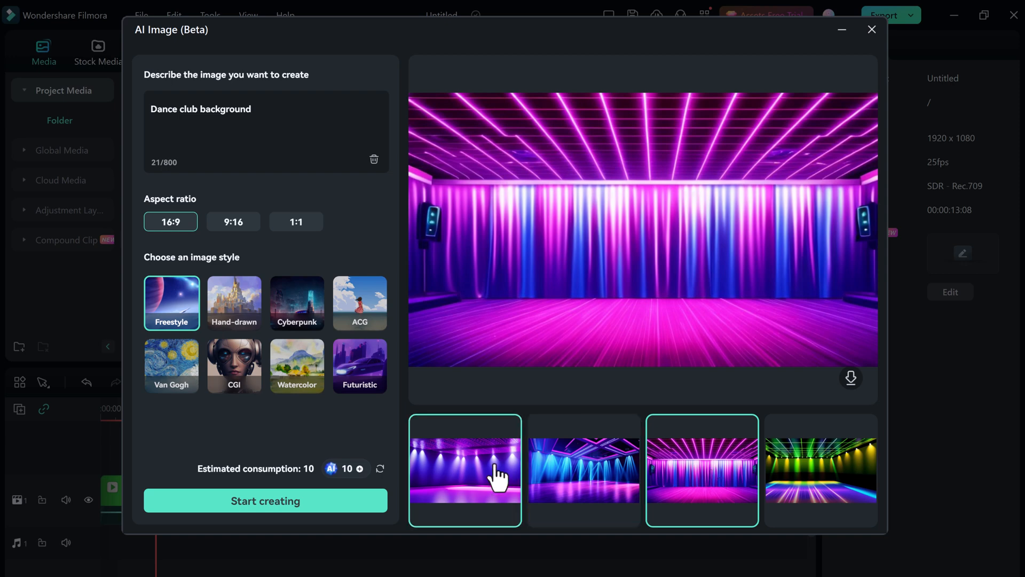
{"action": "left_click", "coordinate": [851, 377]}
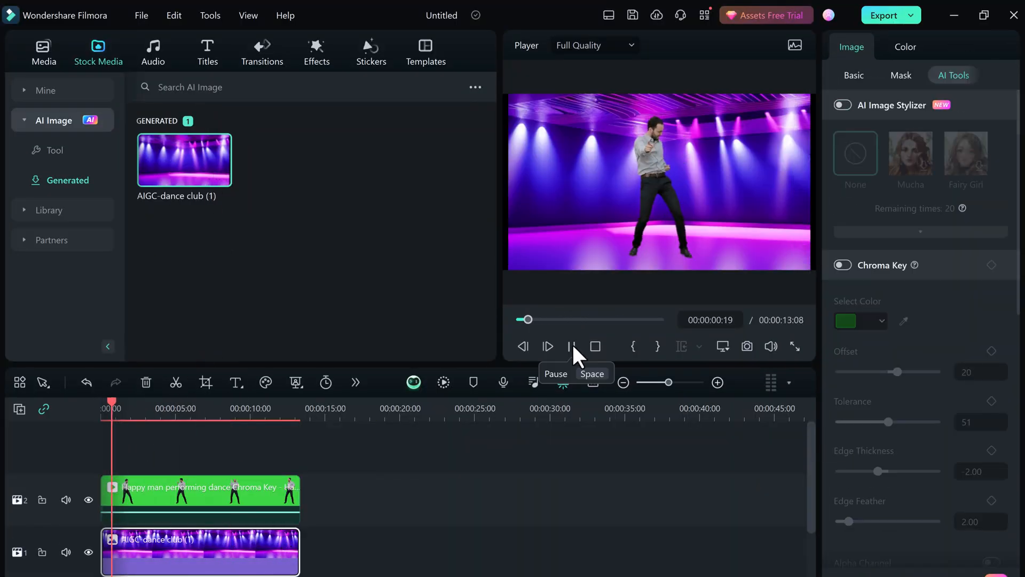
Ask Copilot 'where to find ai portraits', read the reply and close the chat.
{"action": "left_click", "coordinate": [569, 347]}
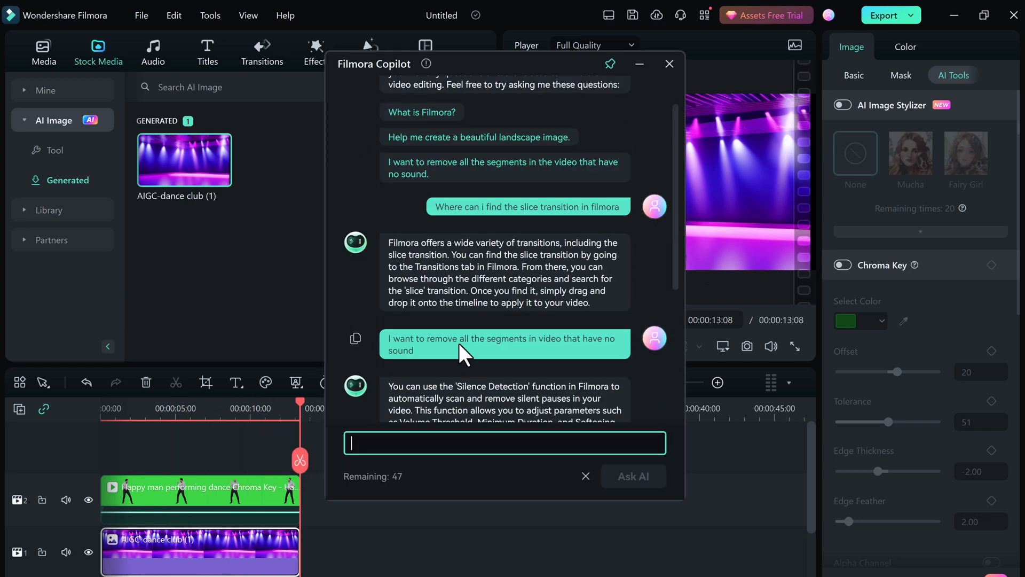
{"action": "type", "text": "where to find"}
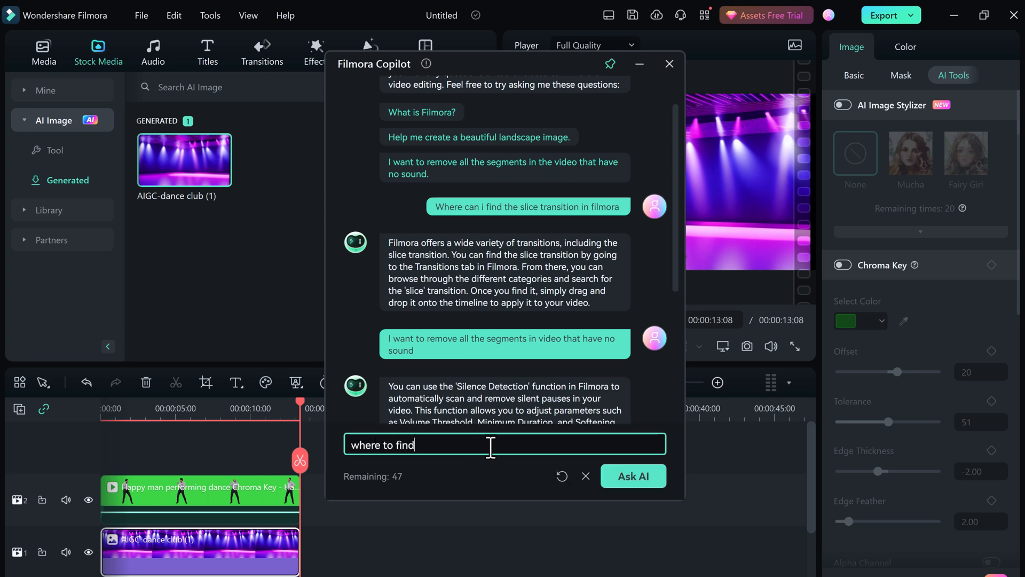
{"action": "type", "text": "ai portra"}
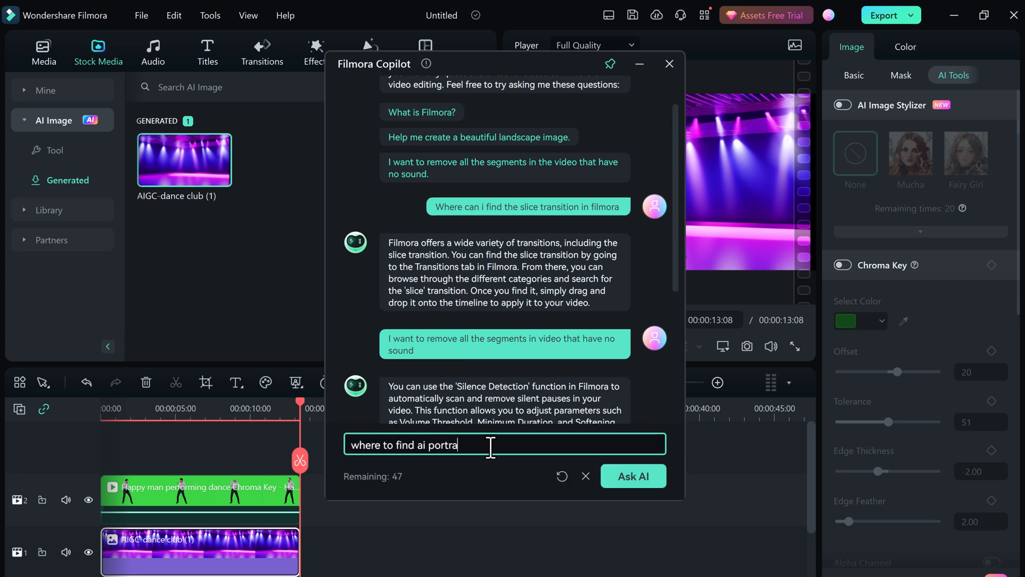
{"action": "left_click", "coordinate": [632, 476]}
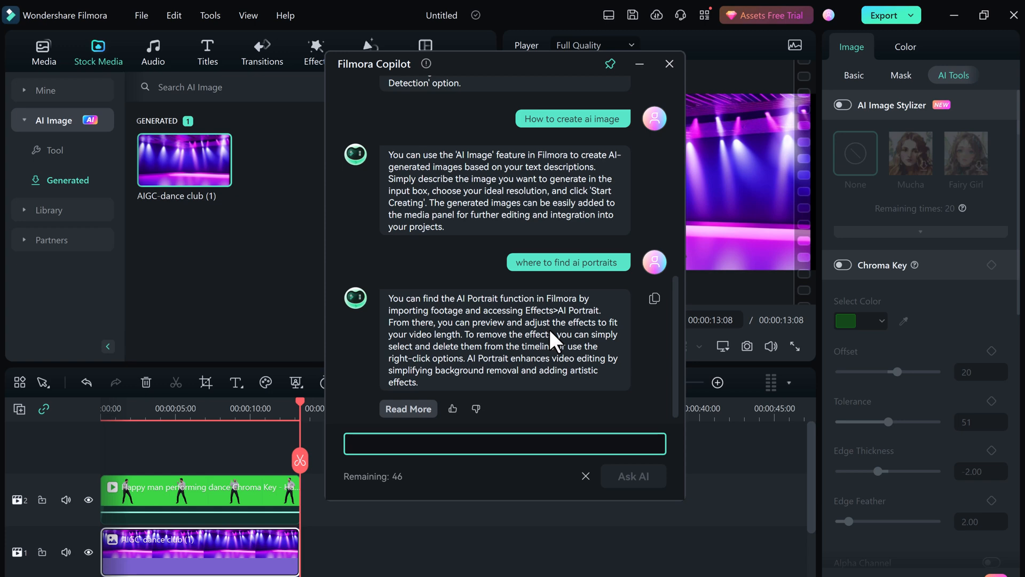
{"action": "left_click", "coordinate": [669, 63]}
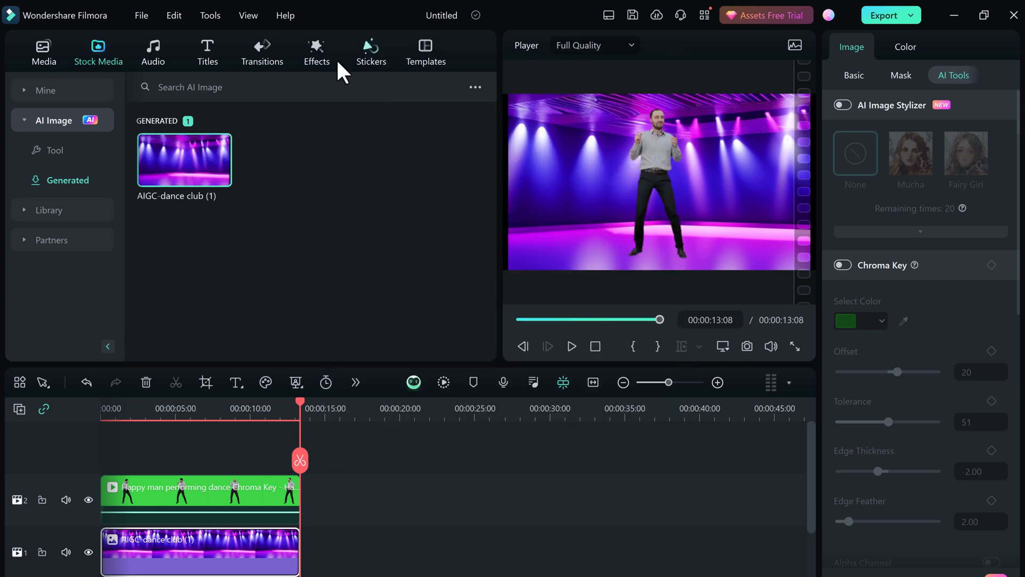
Import the AI WEBSITES video for AI Text-Based Editing, declining the proxy file.
{"action": "left_click", "coordinate": [316, 51]}
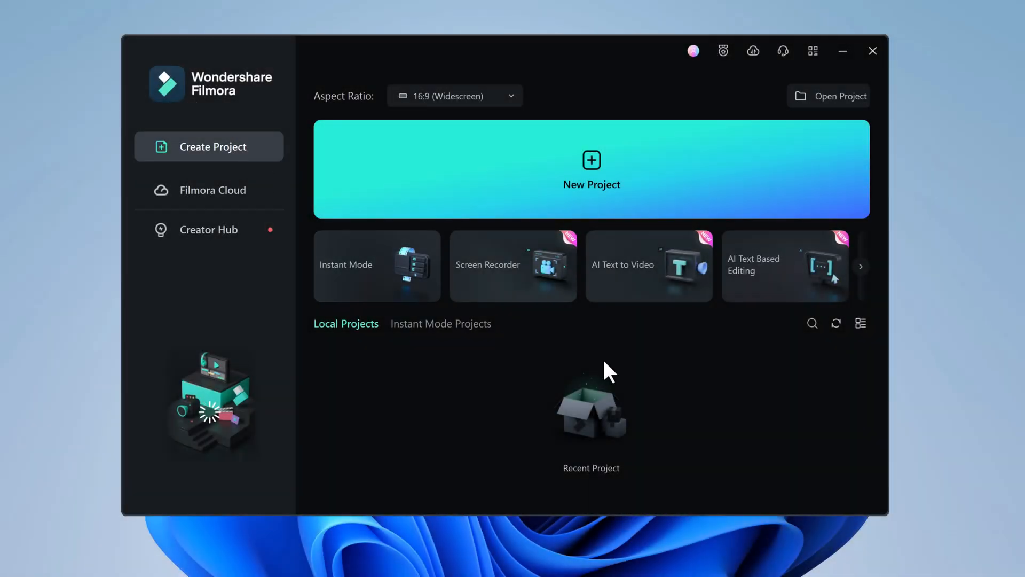
{"action": "mouse_move", "coordinate": [789, 290]}
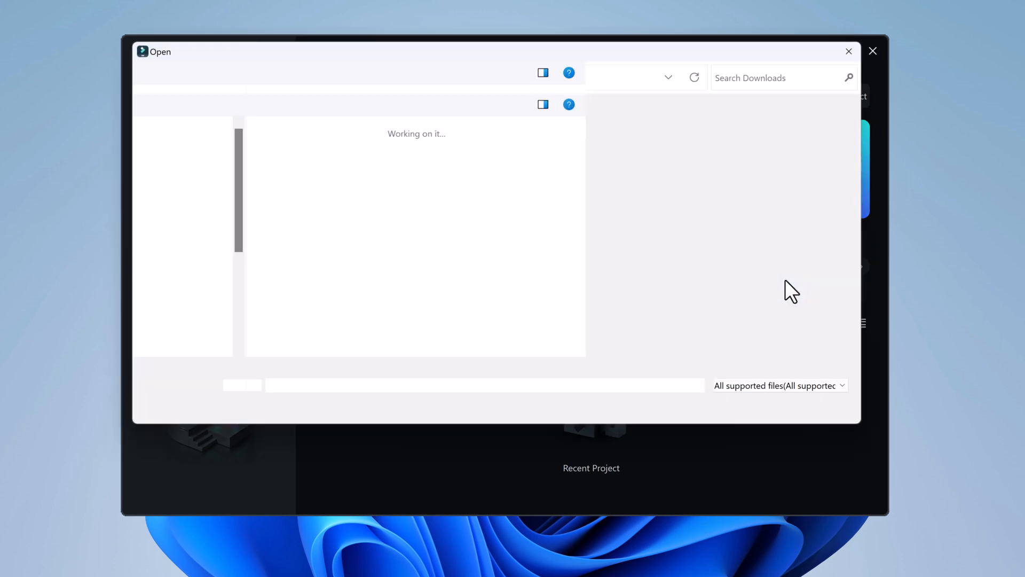
{"action": "left_click", "coordinate": [849, 52]}
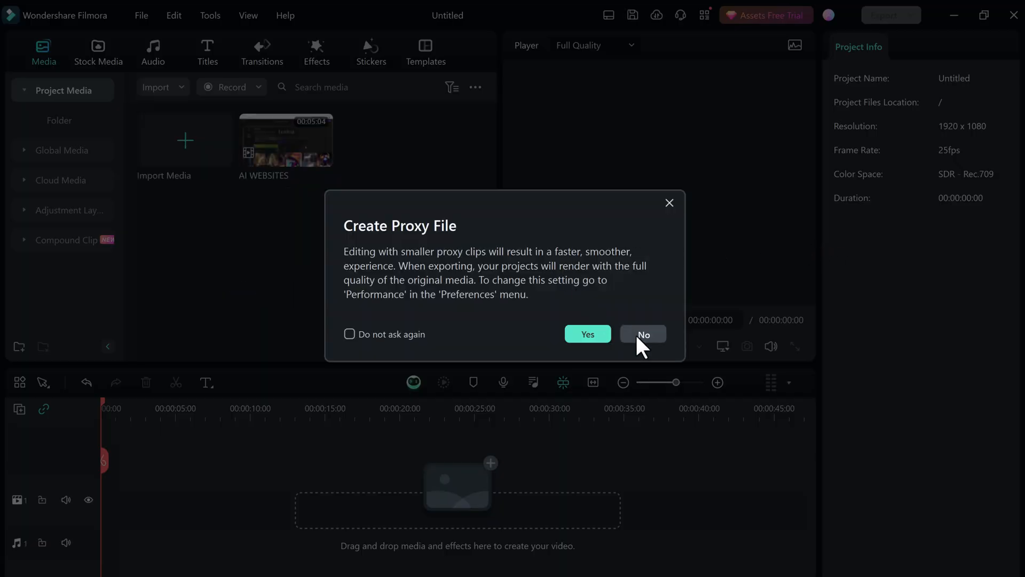
{"action": "left_click", "coordinate": [642, 334]}
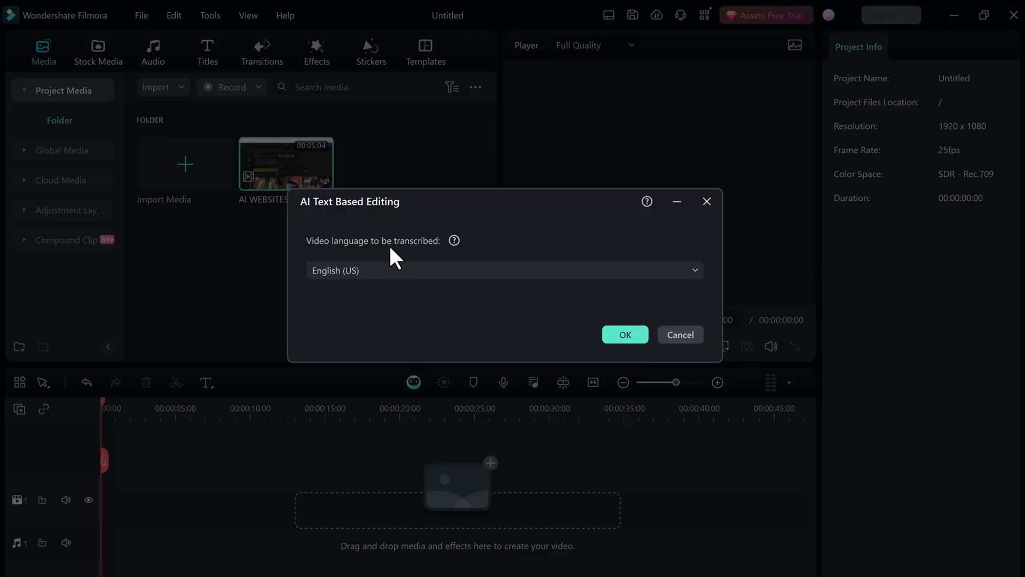
Transcribe the video in English (US) and delete a found occurrence of 'good'.
{"action": "left_click", "coordinate": [623, 334]}
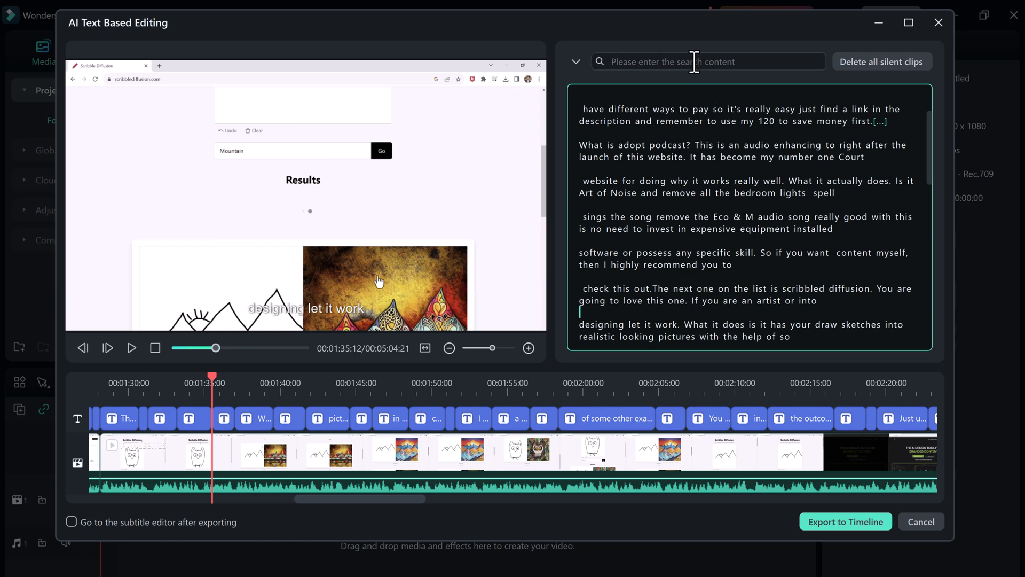
{"action": "type", "text": "good"}
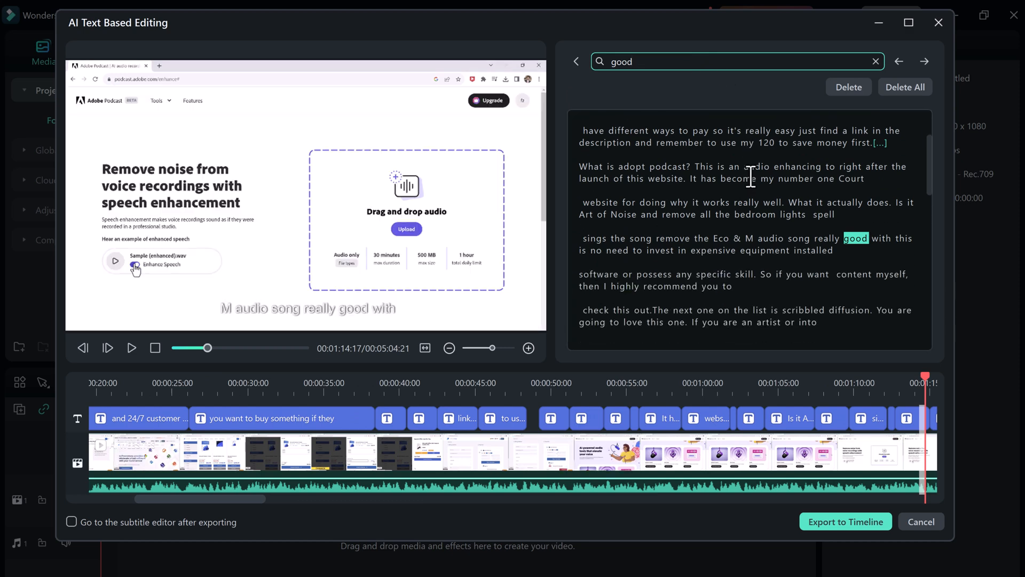
{"action": "scroll", "scroll_direction": "down", "scroll_amount": 3}
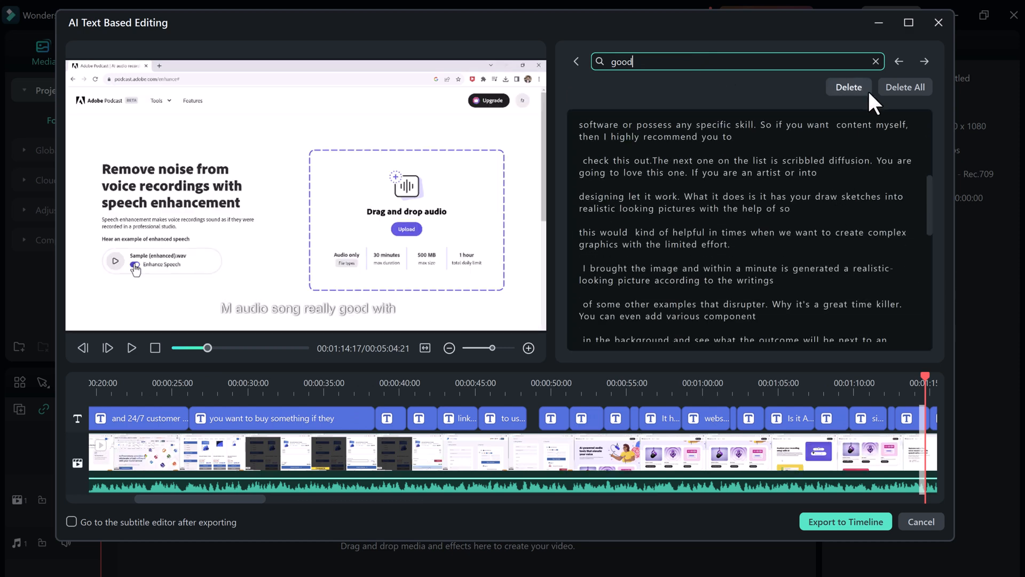
{"action": "left_click", "coordinate": [925, 61]}
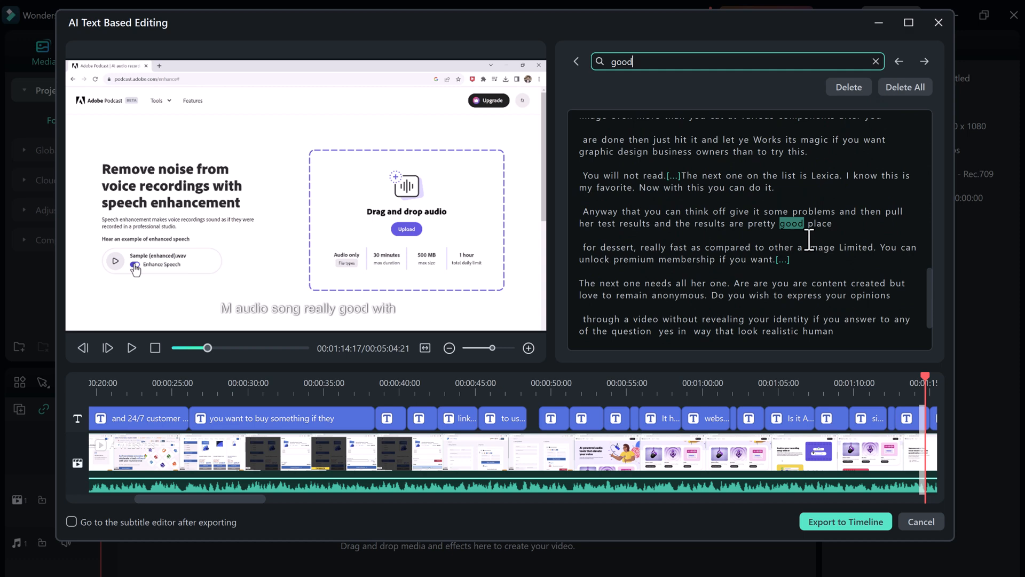
{"action": "scroll", "scroll_direction": "down", "scroll_amount": 3}
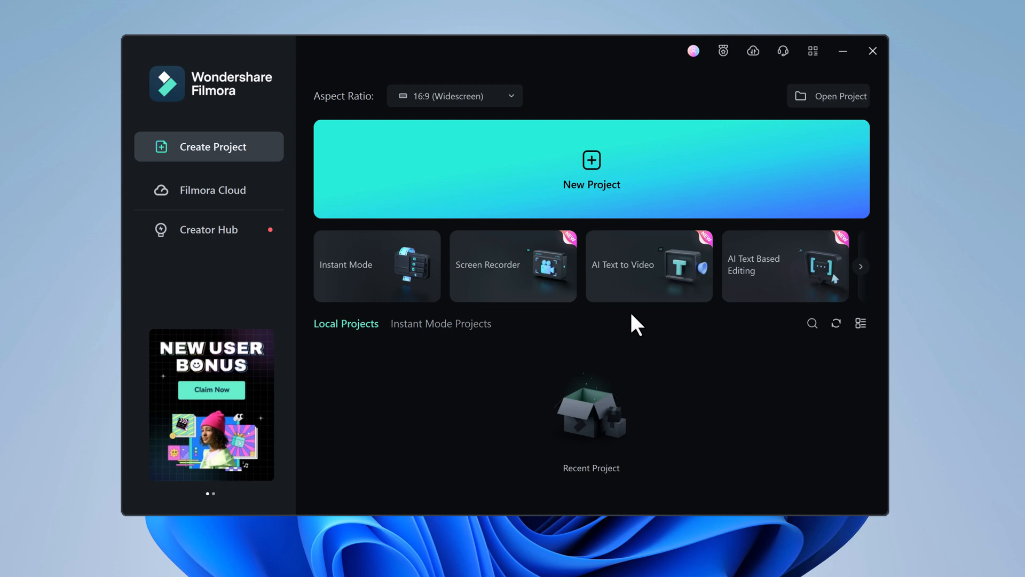
{"action": "mouse_move", "coordinate": [645, 281]}
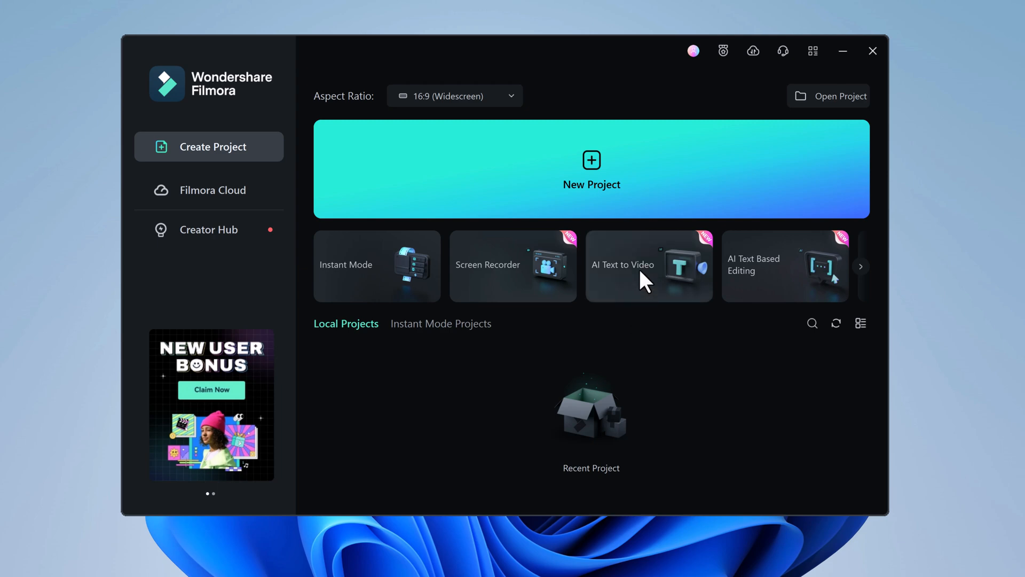
Generate AI video text: a short friendship story asking viewers to like and subscribe.
{"action": "left_click", "coordinate": [648, 266]}
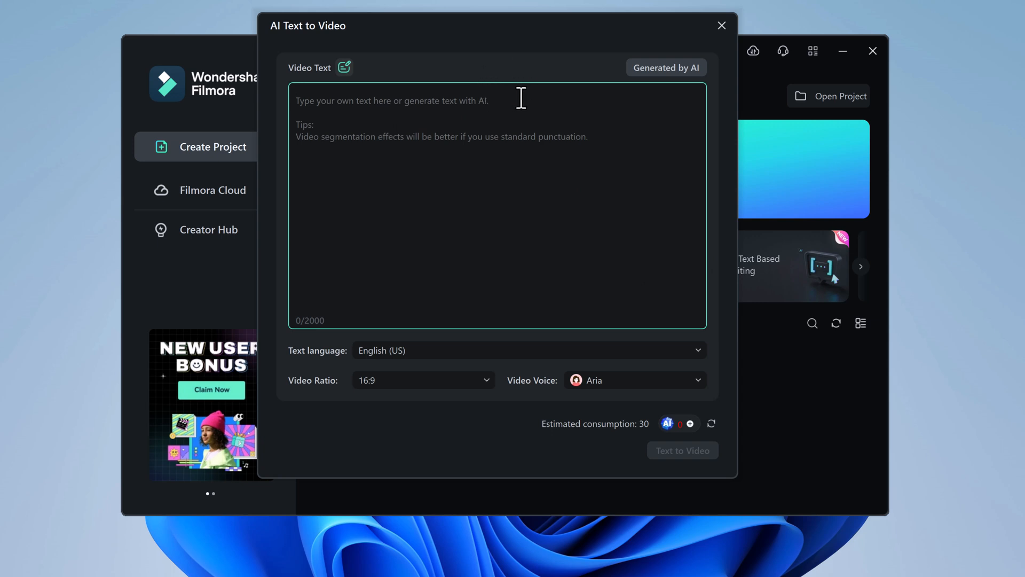
{"action": "mouse_move", "coordinate": [639, 113]}
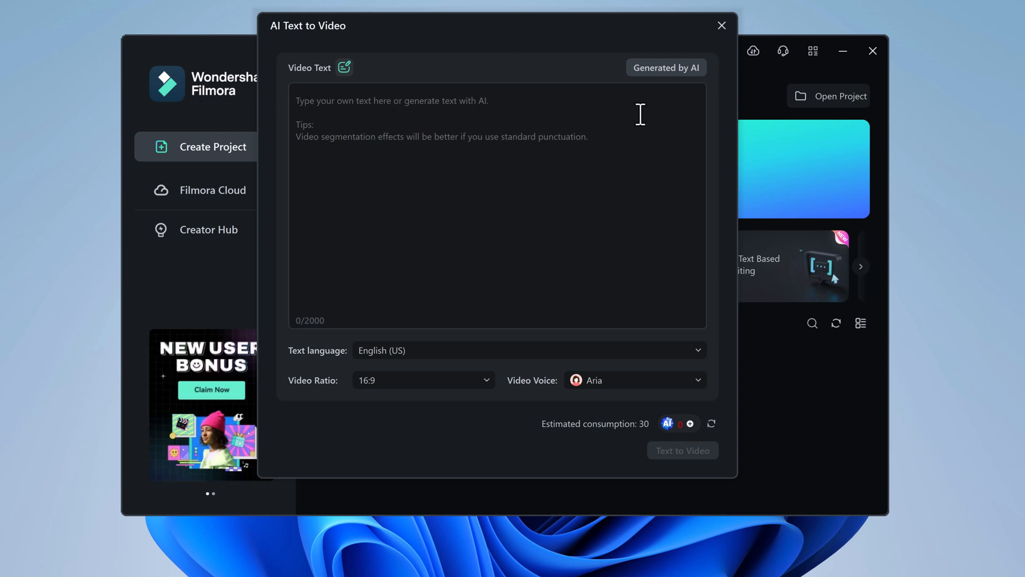
{"action": "left_click", "coordinate": [665, 67]}
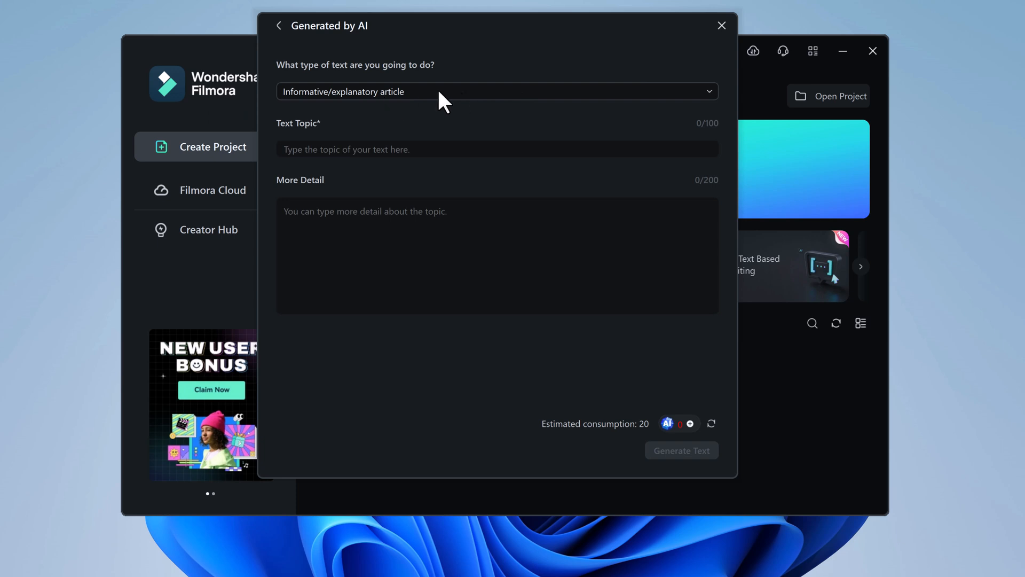
{"action": "left_click", "coordinate": [496, 92]}
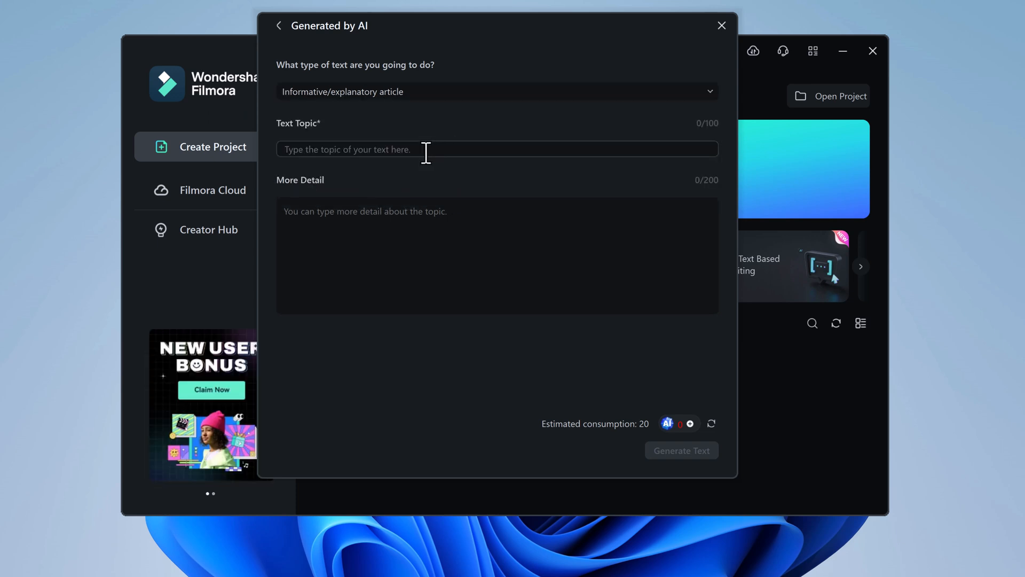
{"action": "type", "text": "Write a short story on"}
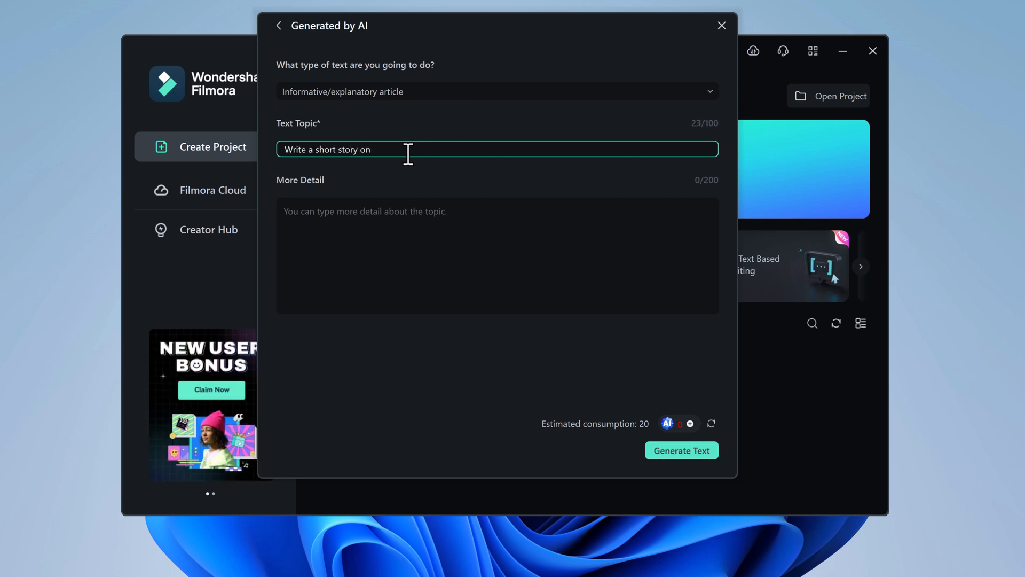
{"action": "type", "text": "Like and"}
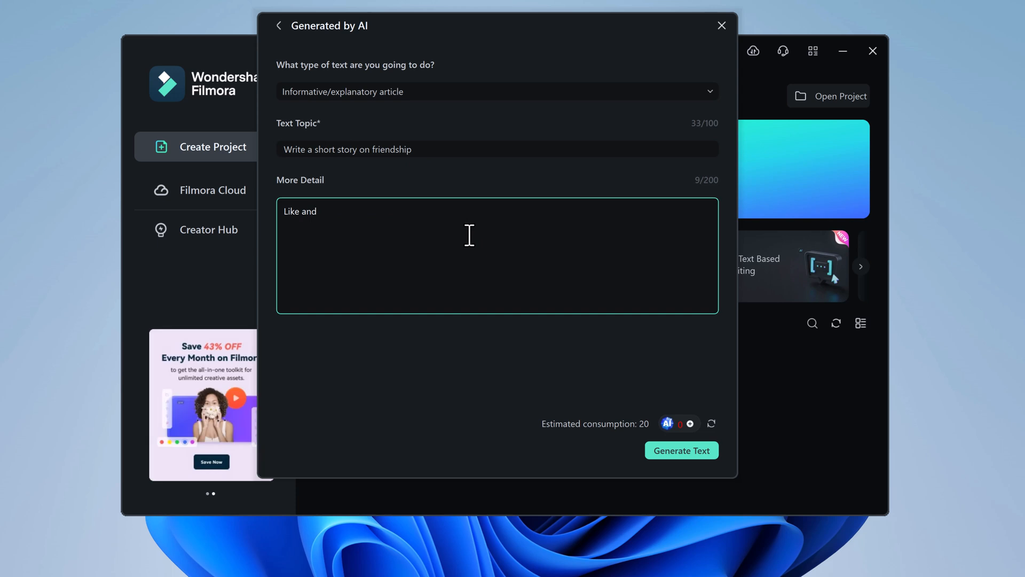
{"action": "type", "text": "subscribe my channel"}
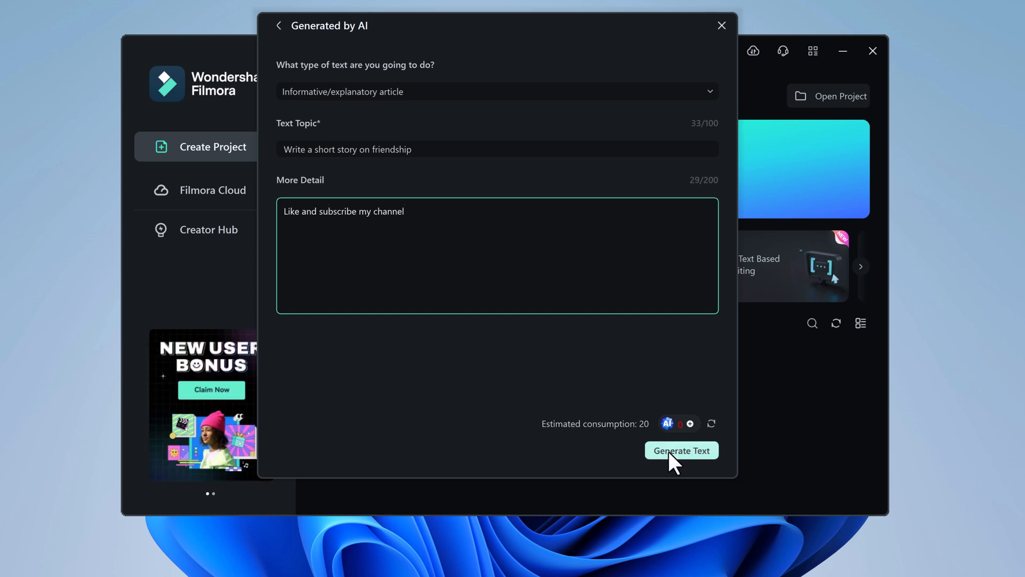
{"action": "left_click", "coordinate": [681, 449]}
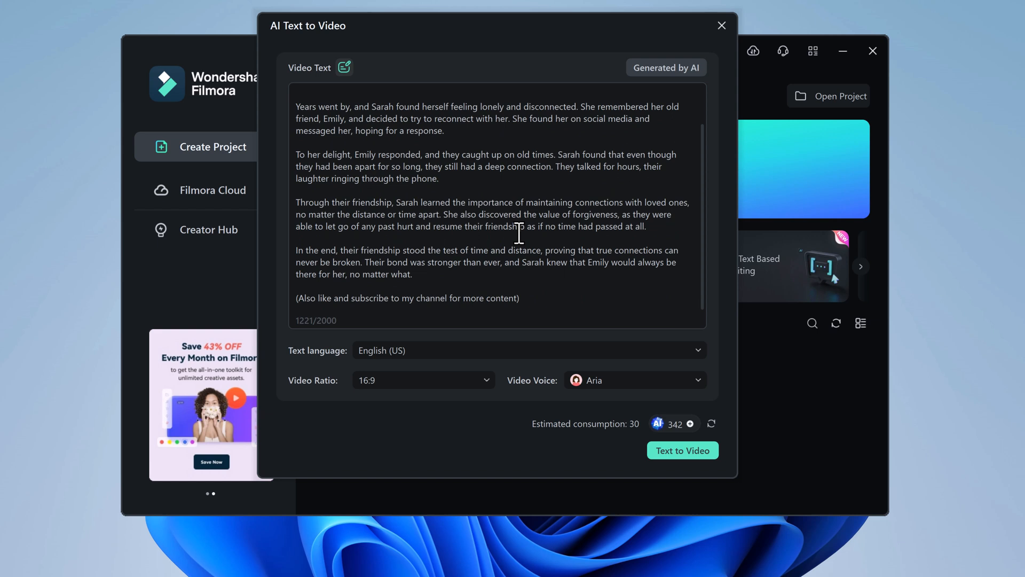
Confirm English (US) as the text language and generate the video from the friendship story.
{"action": "left_click", "coordinate": [528, 351]}
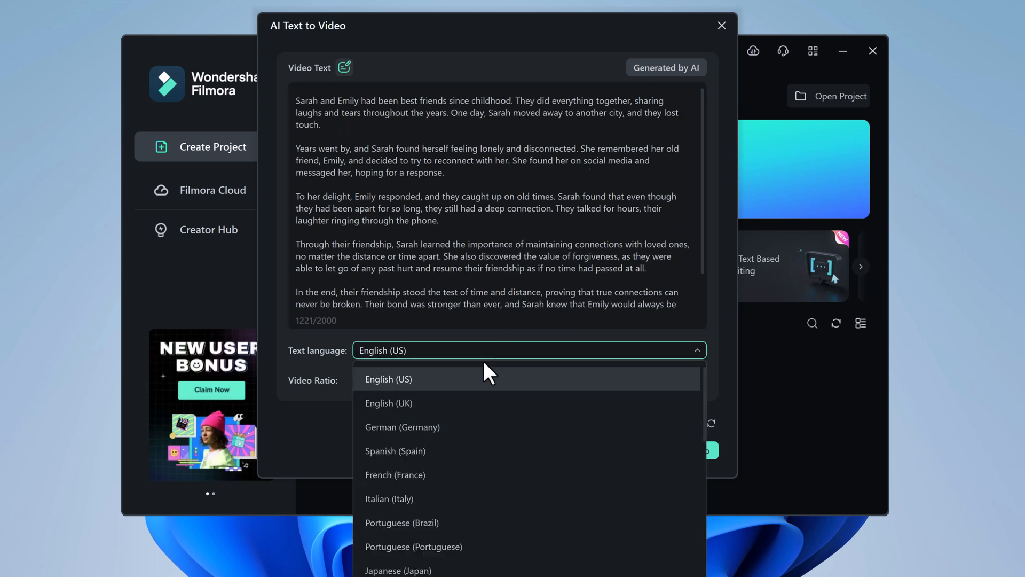
{"action": "left_click", "coordinate": [389, 379]}
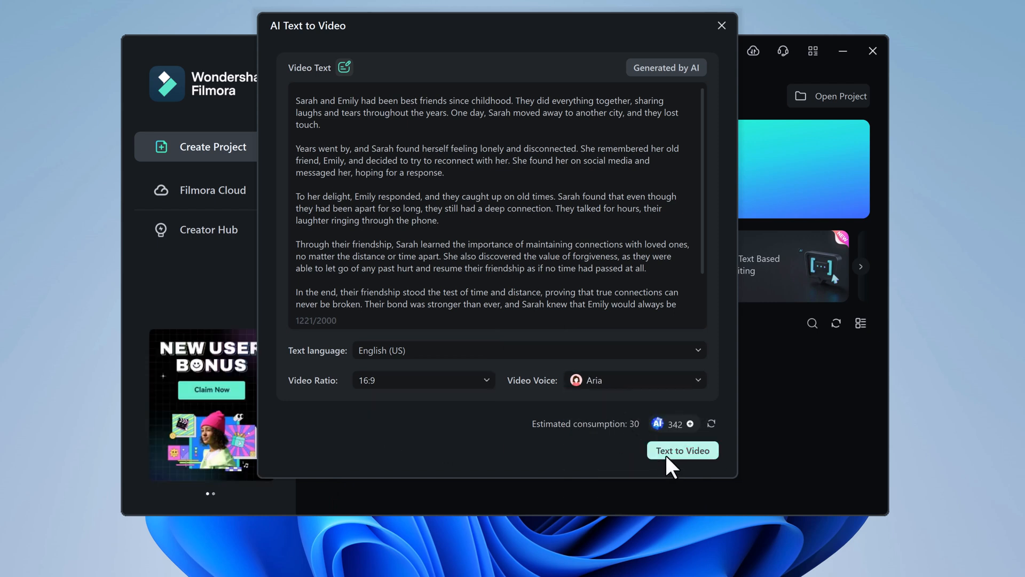
{"action": "left_click", "coordinate": [683, 449]}
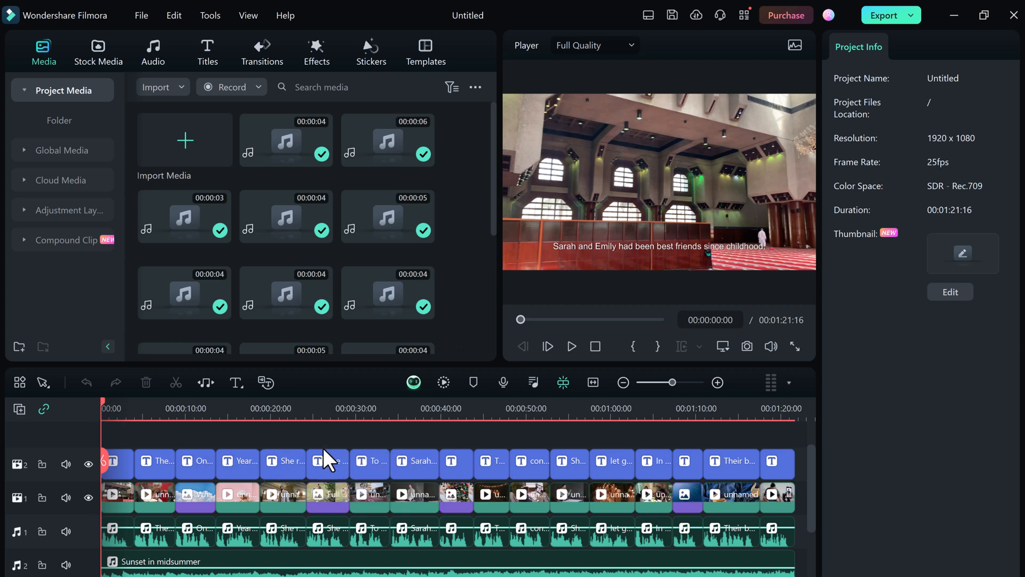
{"action": "mouse_move", "coordinate": [501, 334]}
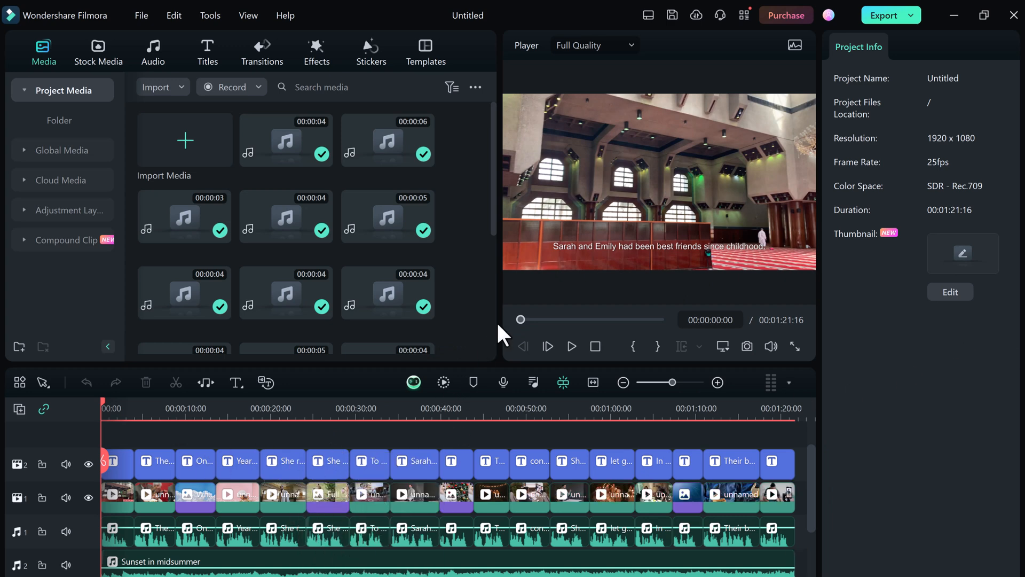
Review the generated friendship video project with caption, clip, voiceover and music tracks.
{"action": "left_click", "coordinate": [570, 346]}
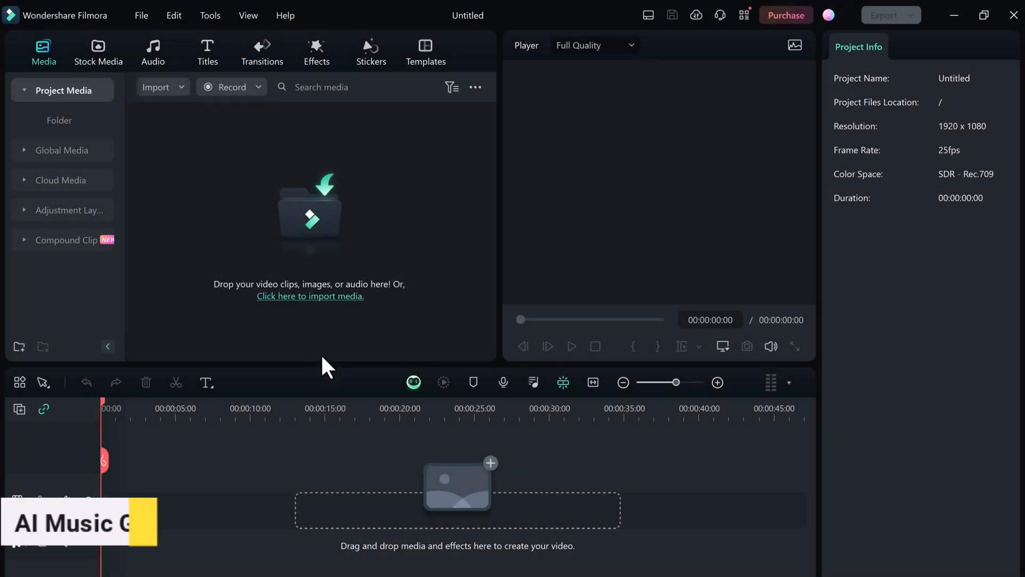
Start the AI Music Generator from Audio > AI Music with Happy mood, 02:00 duration, count 3.
{"action": "left_click", "coordinate": [153, 51]}
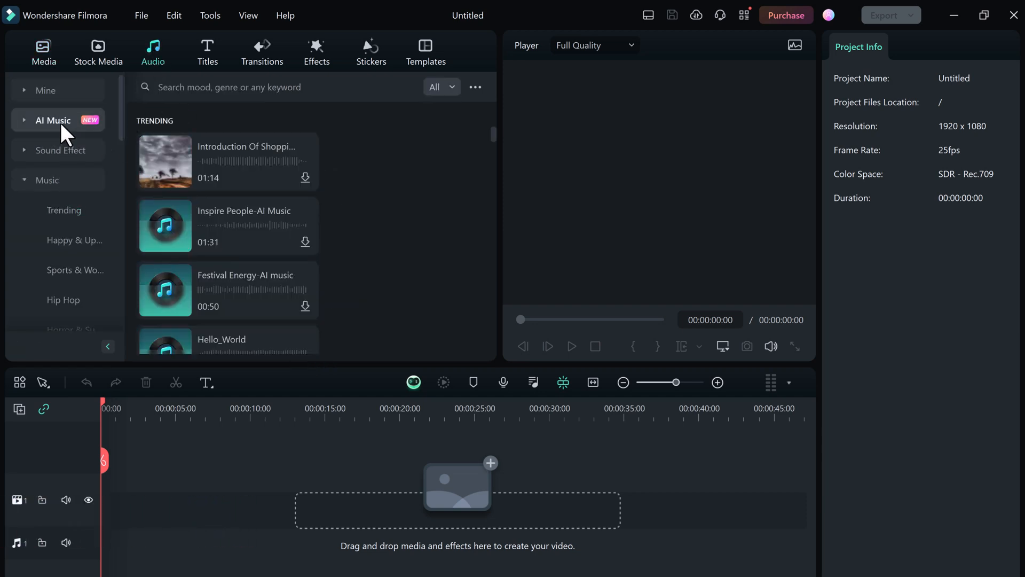
{"action": "left_click", "coordinate": [54, 119]}
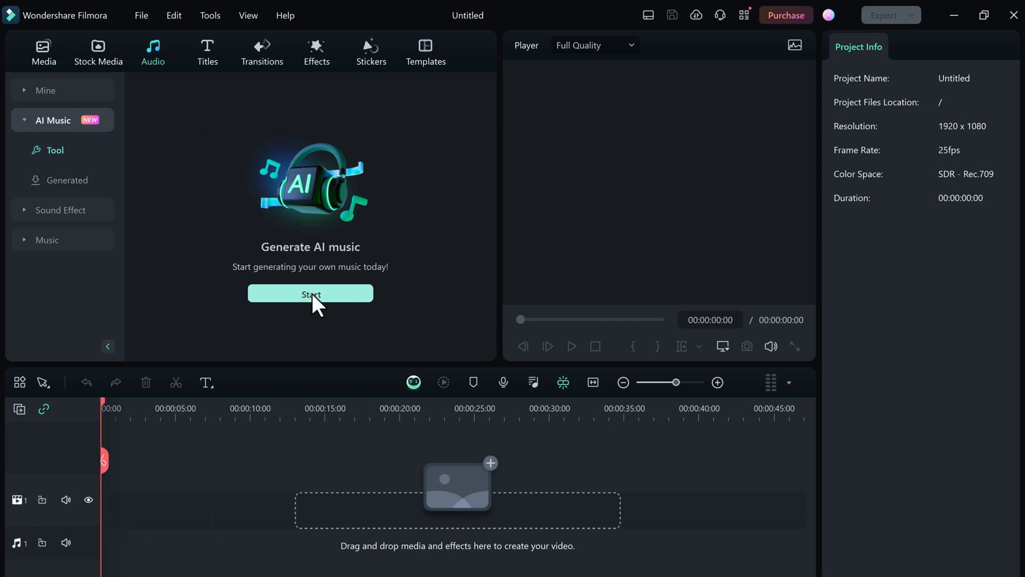
{"action": "left_click", "coordinate": [311, 293]}
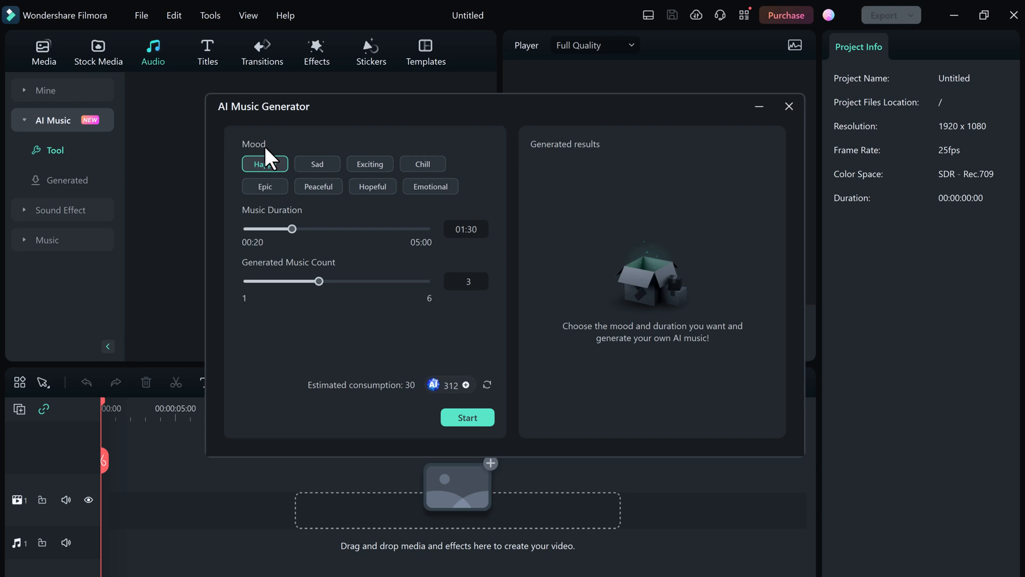
{"action": "mouse_move", "coordinate": [270, 162]}
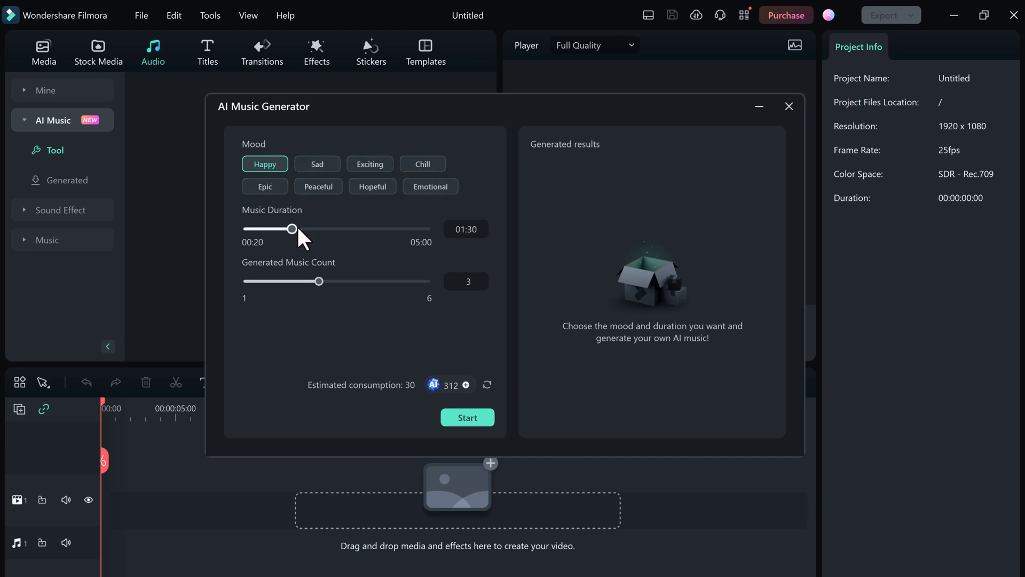
{"action": "left_click_drag", "start_coordinate": [293, 228], "coordinate": [314, 228]}
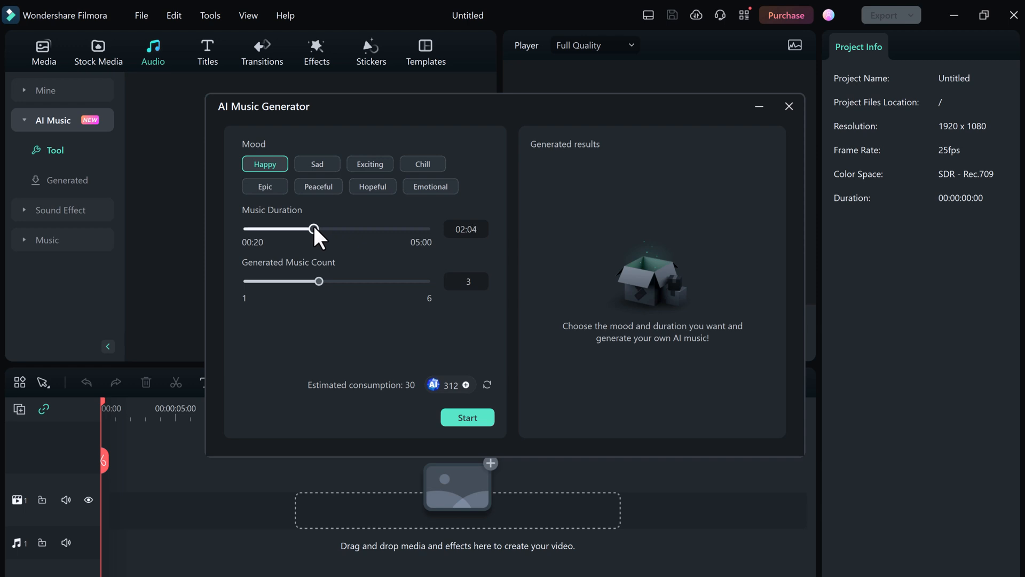
{"action": "left_click_drag", "start_coordinate": [315, 229], "coordinate": [312, 228]}
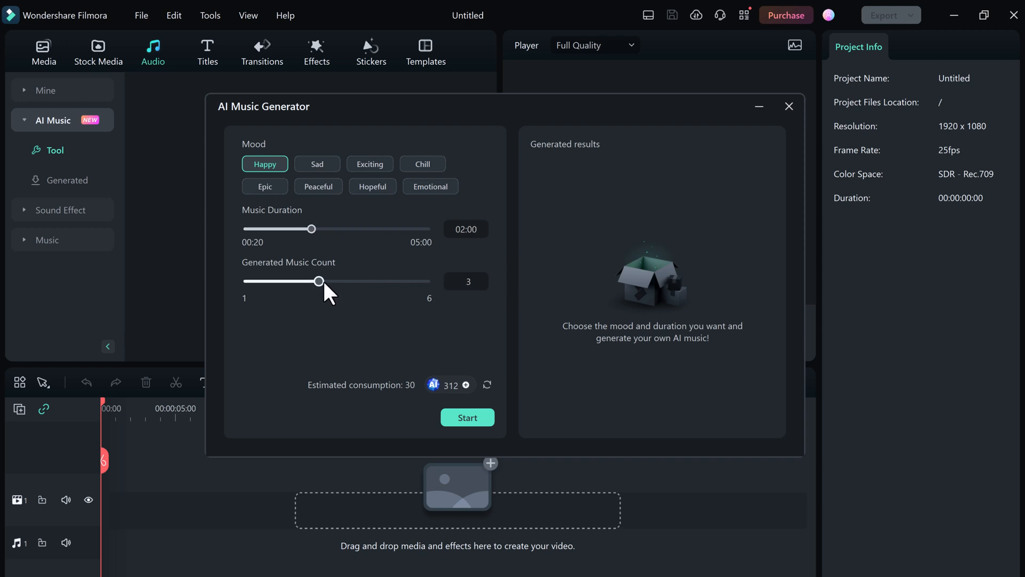
Generate the three Happy tracks, preview Happy_001 and Happy_003, then close the generator.
{"action": "left_click", "coordinate": [466, 418]}
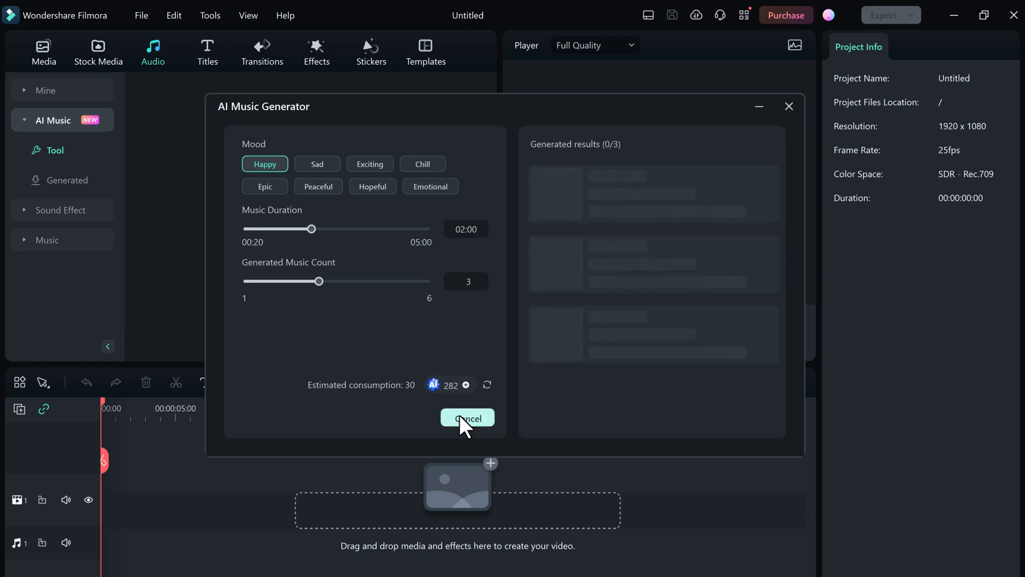
{"action": "mouse_move", "coordinate": [554, 382]}
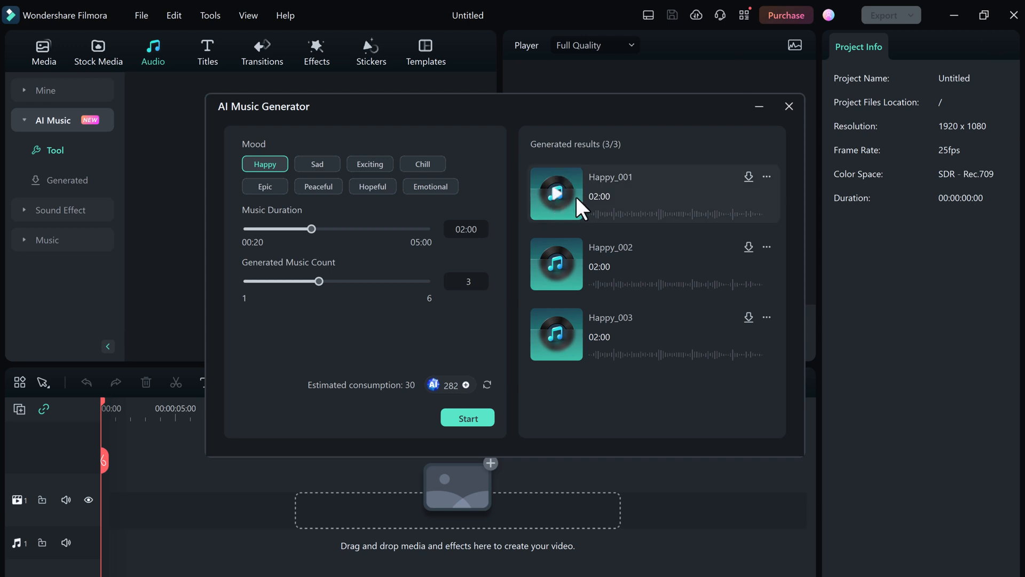
{"action": "left_click", "coordinate": [556, 195]}
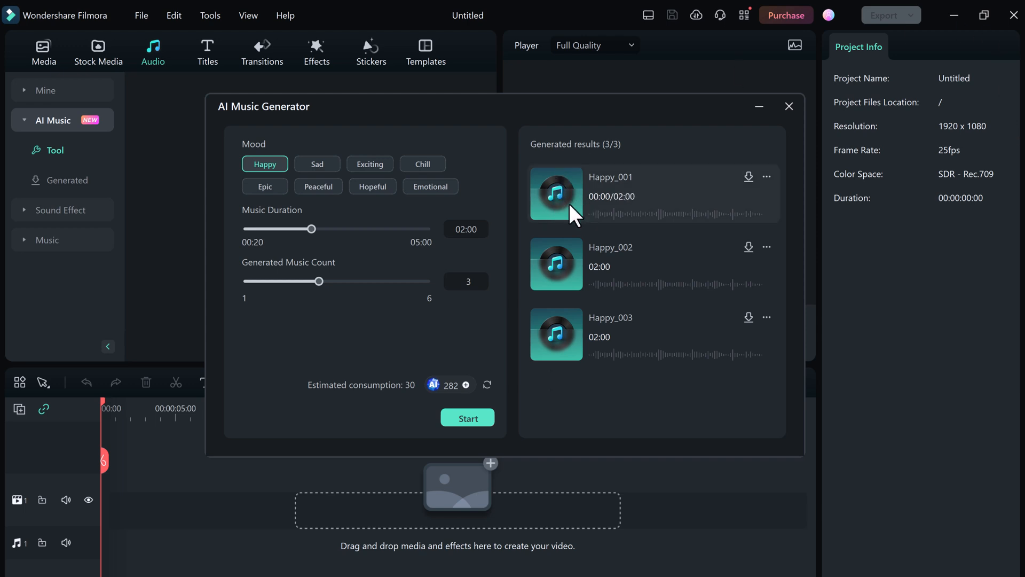
{"action": "left_click", "coordinate": [556, 194]}
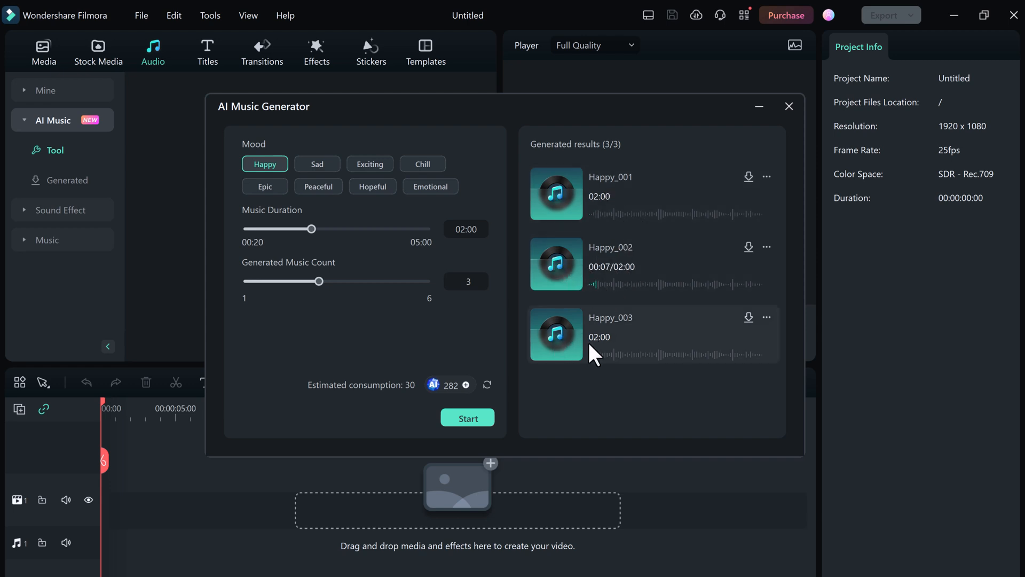
{"action": "left_click", "coordinate": [556, 334]}
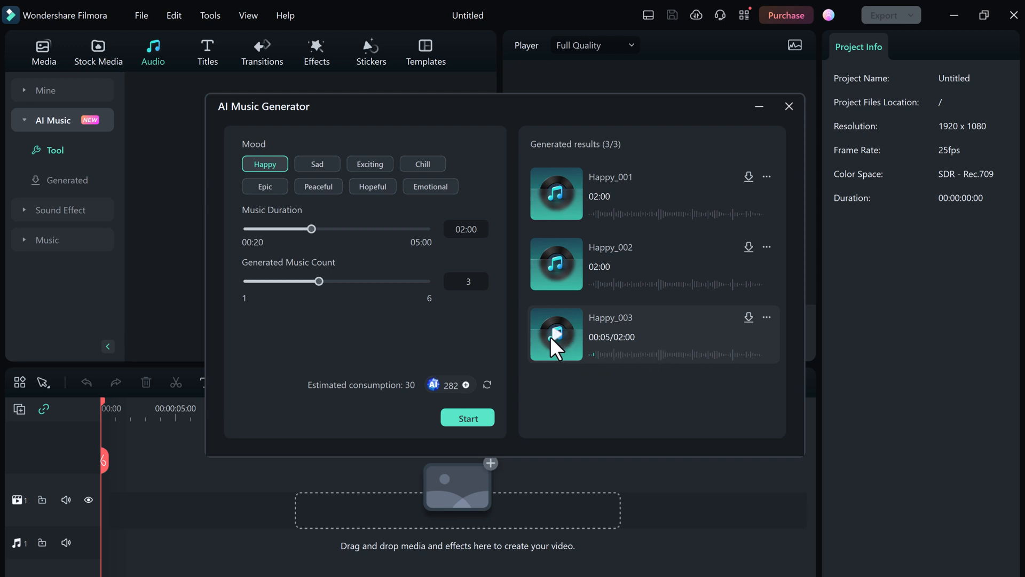
{"action": "mouse_move", "coordinate": [768, 325]}
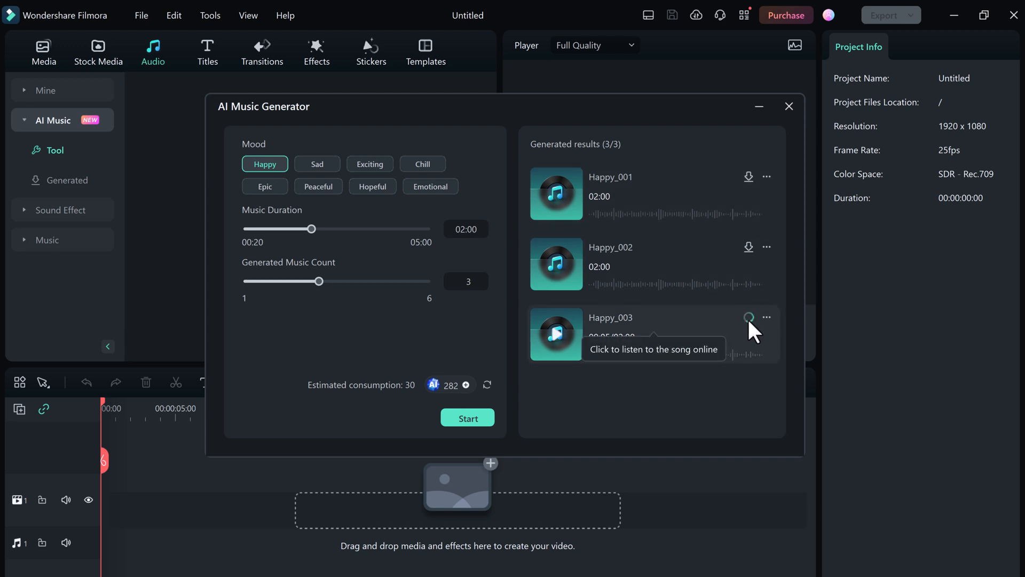
{"action": "left_click", "coordinate": [750, 317]}
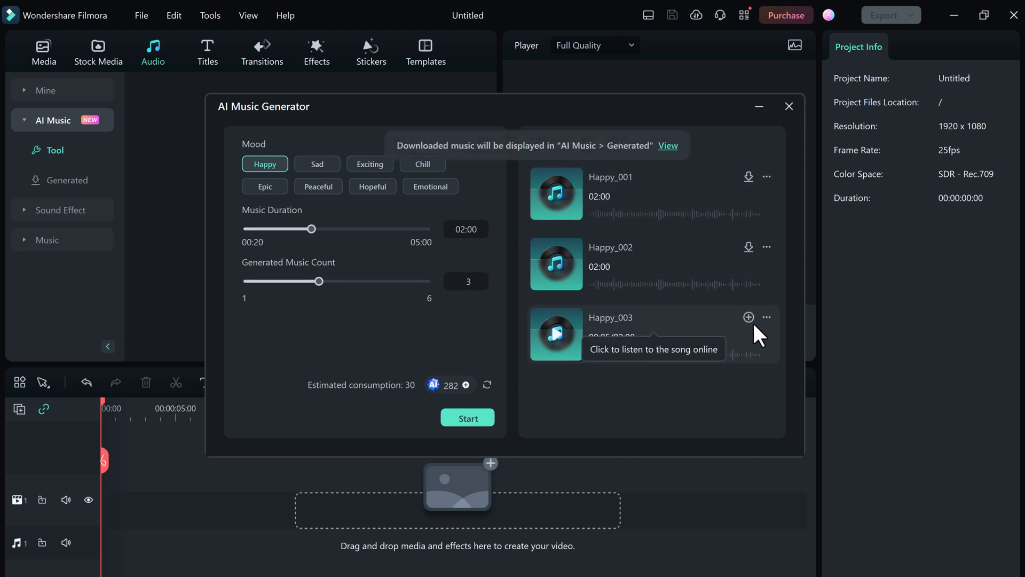
{"action": "left_click", "coordinate": [750, 316]}
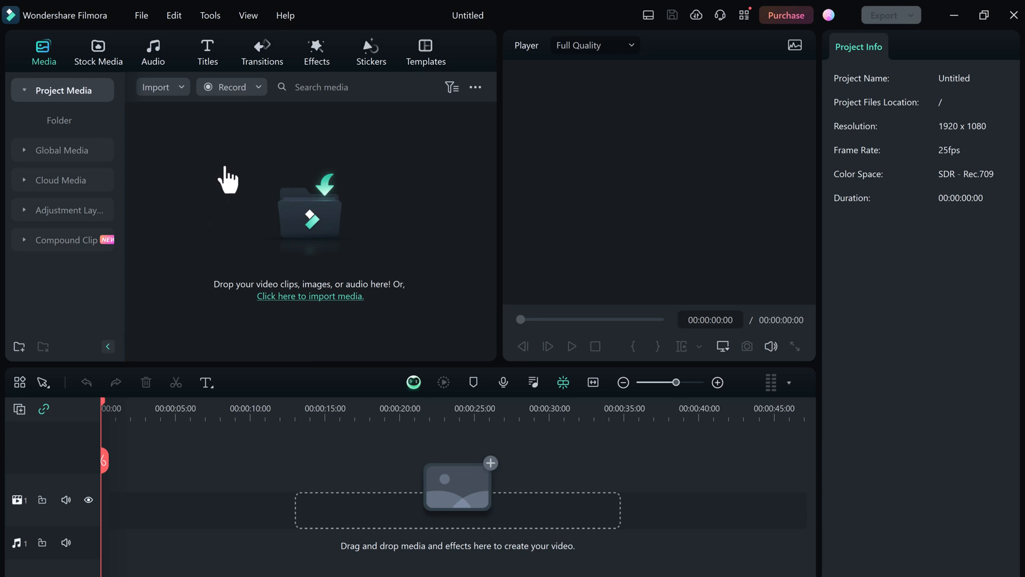
Browse the new effects and filters in the Effects library, then switch to Templates.
{"action": "left_click", "coordinate": [317, 51]}
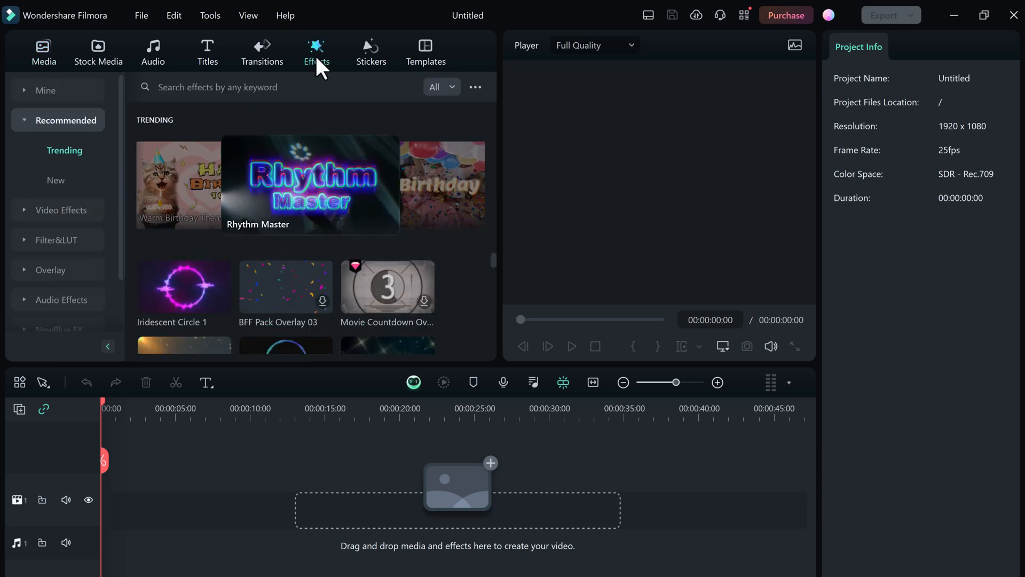
{"action": "mouse_move", "coordinate": [262, 154]}
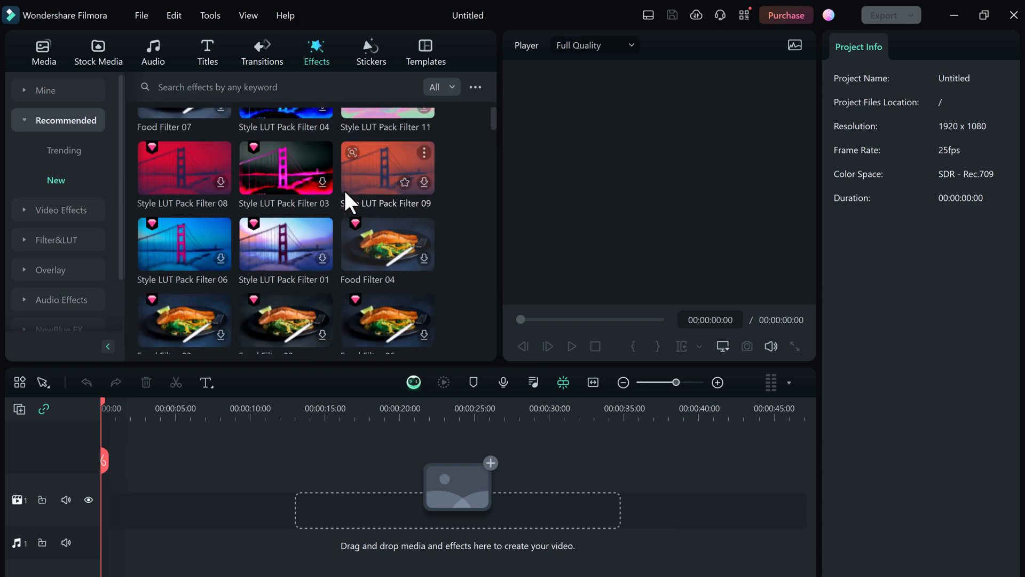
{"action": "scroll", "scroll_direction": "down", "scroll_amount": 3}
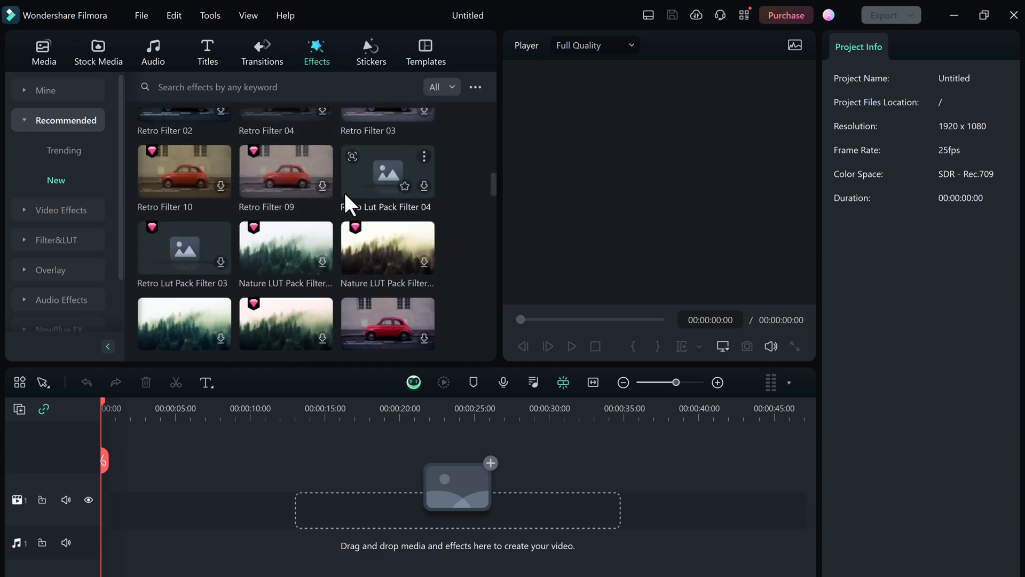
{"action": "left_click", "coordinate": [426, 53]}
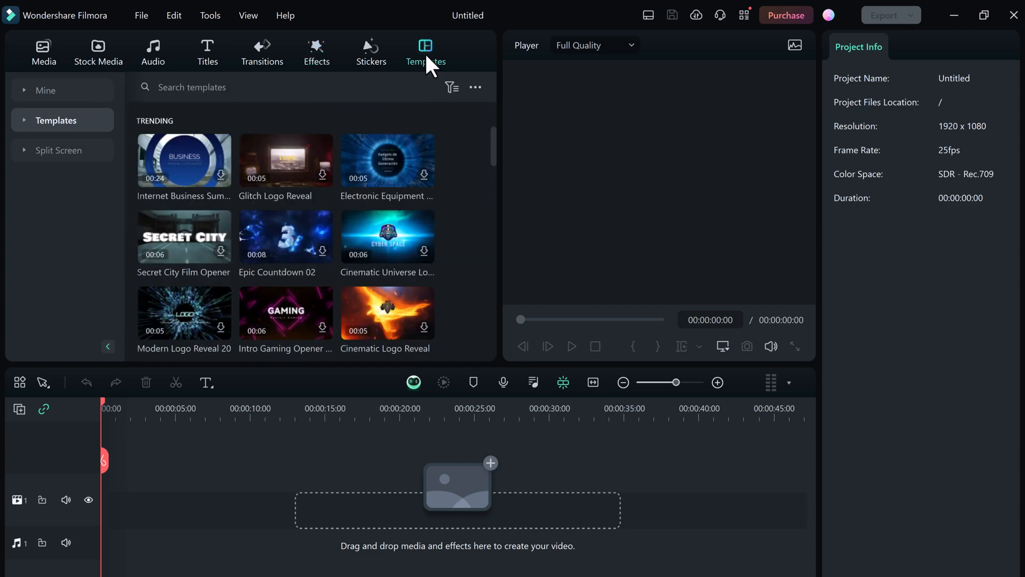
Search templates for 'ai dream' and add Wonderland Dream to the timeline.
{"action": "left_click", "coordinate": [57, 120]}
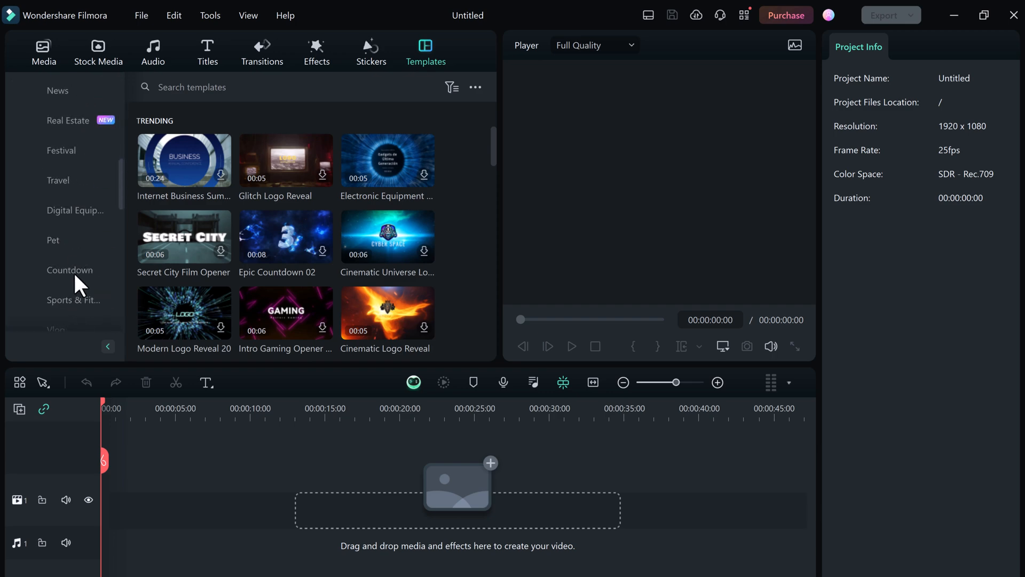
{"action": "type", "text": "ai dream"}
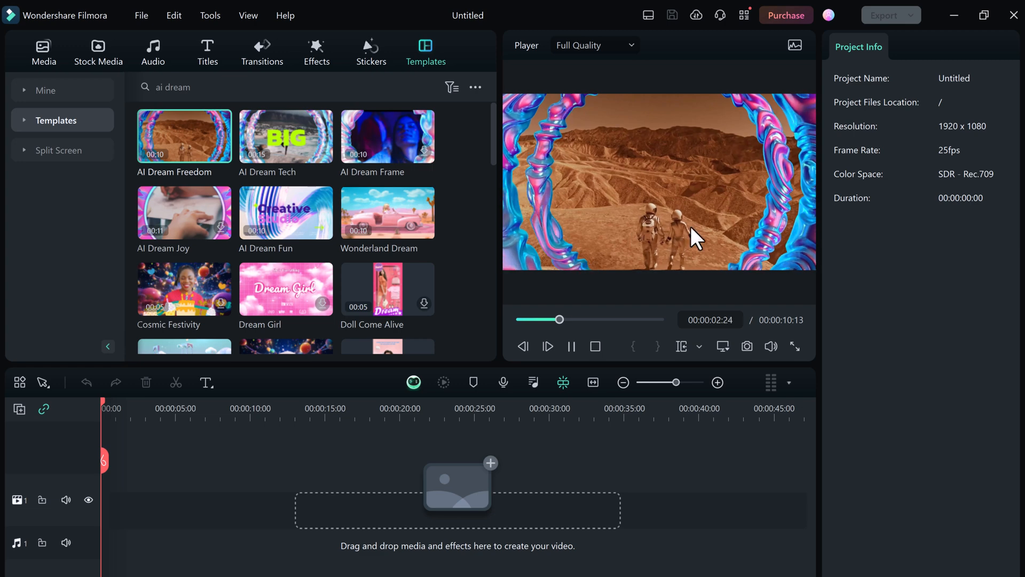
{"action": "left_click_drag", "start_coordinate": [558, 319], "coordinate": [585, 319]}
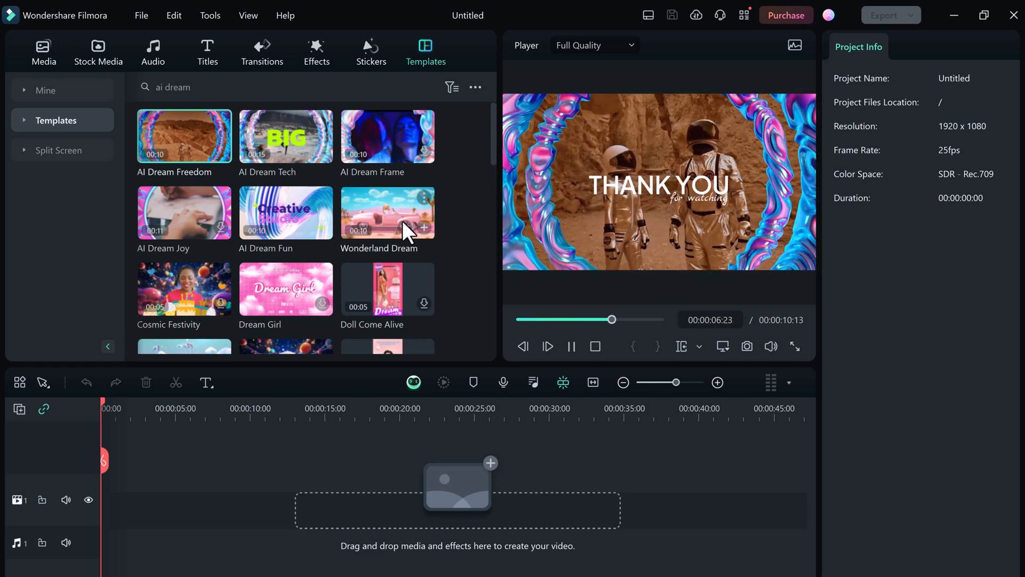
{"action": "left_click", "coordinate": [569, 346]}
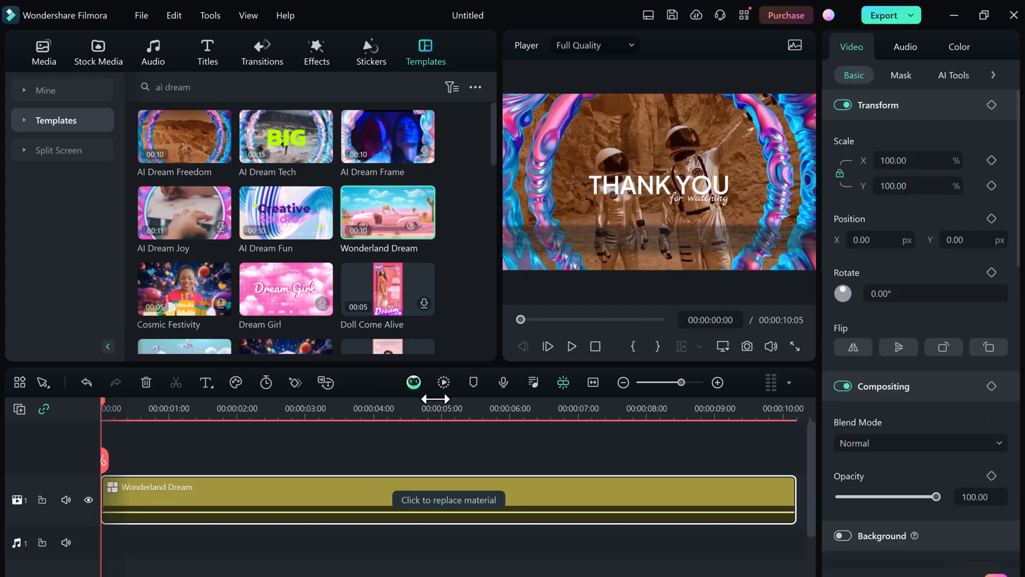
{"action": "left_click", "coordinate": [571, 346]}
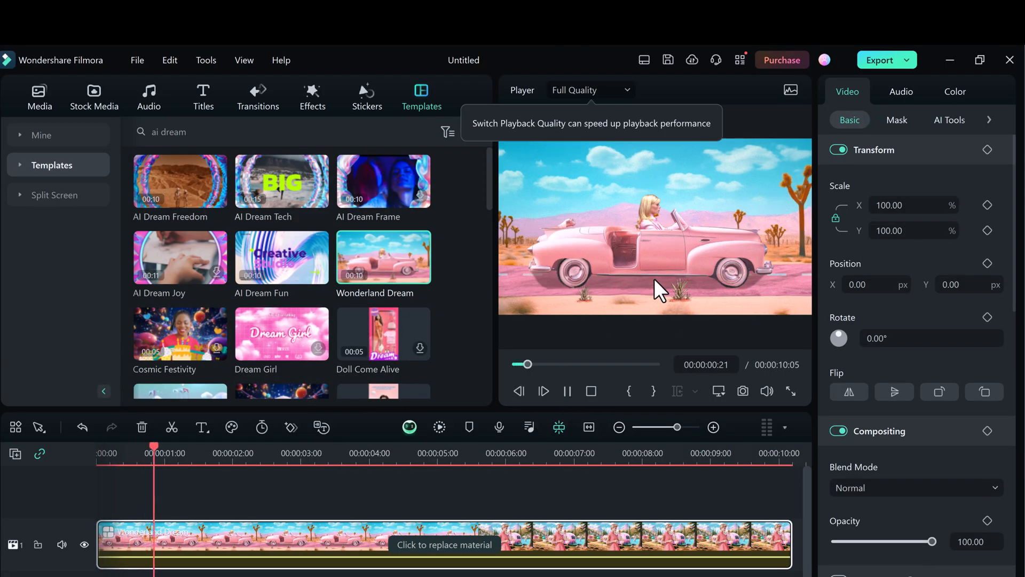
{"action": "left_click", "coordinate": [281, 452]}
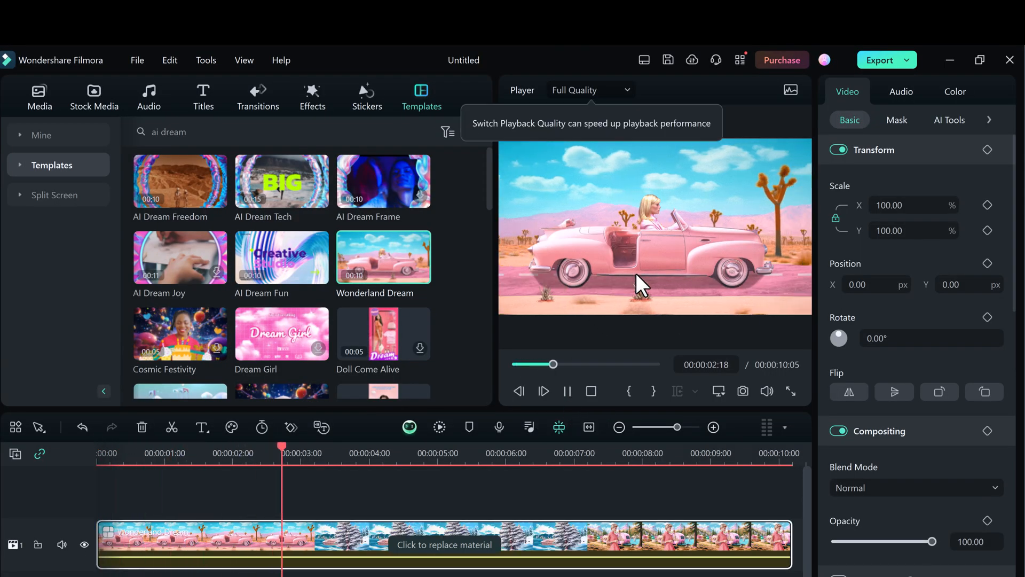
{"action": "left_click", "coordinate": [567, 391]}
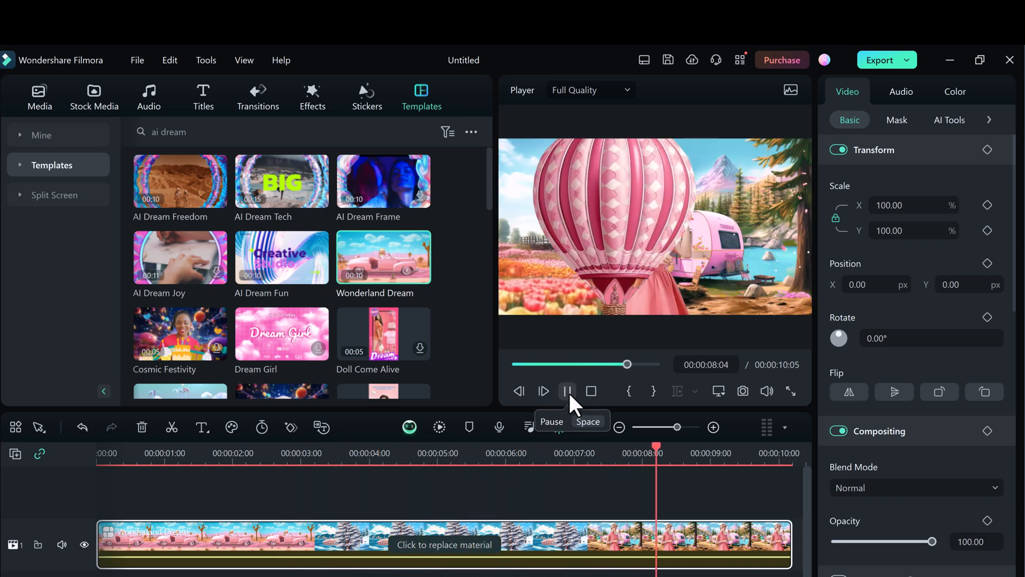
{"action": "left_click", "coordinate": [567, 391]}
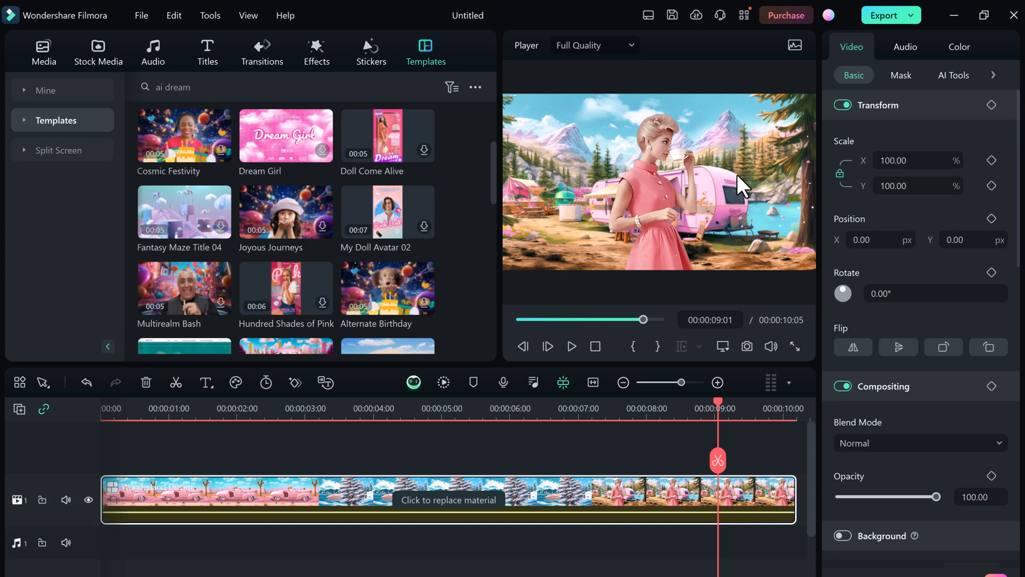
{"action": "mouse_move", "coordinate": [856, 49]}
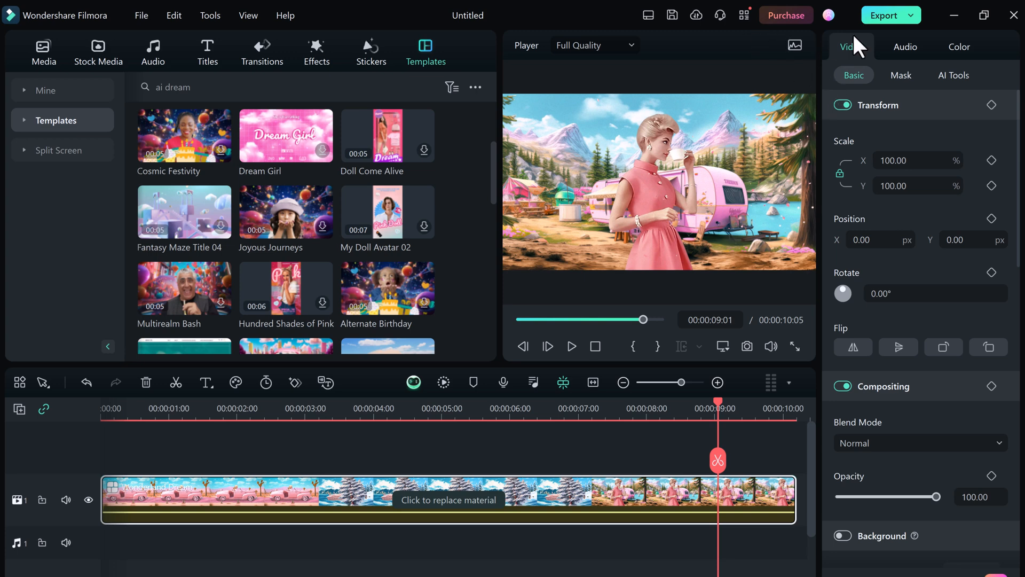
Bring up the Export window and begin setting a custom thumbnail.
{"action": "left_click", "coordinate": [885, 14]}
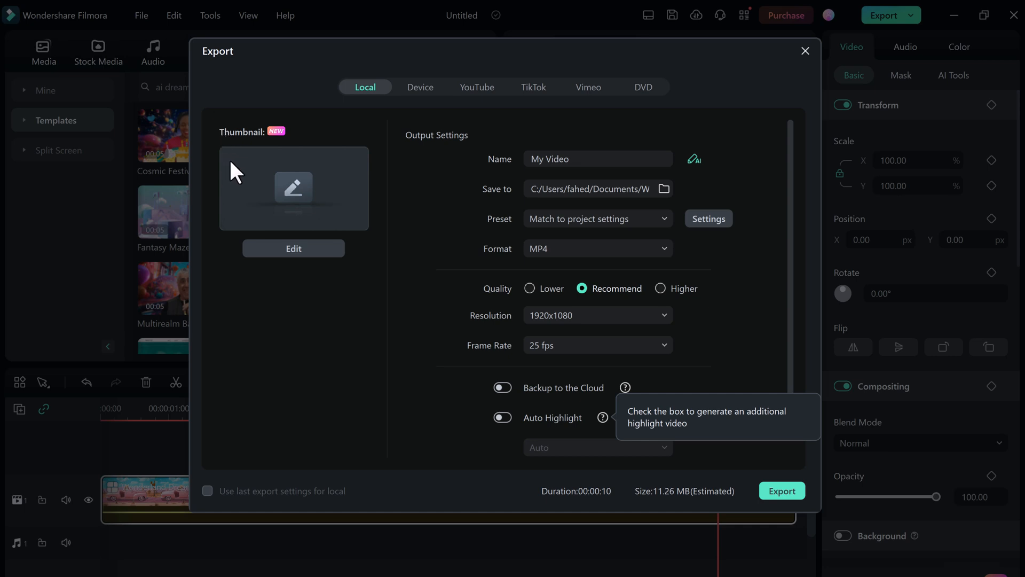
{"action": "mouse_move", "coordinate": [74, 295]}
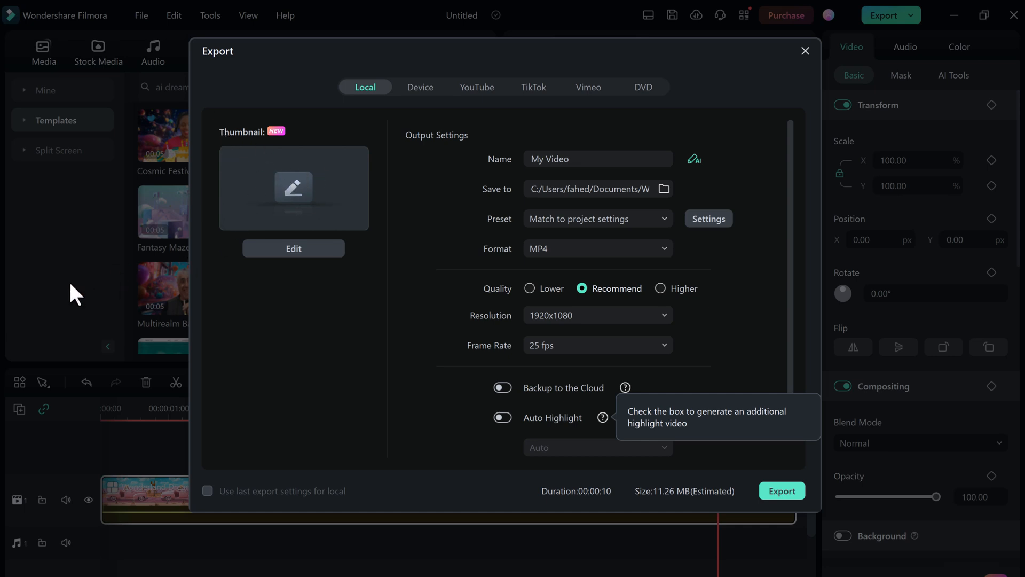
{"action": "mouse_move", "coordinate": [302, 252]}
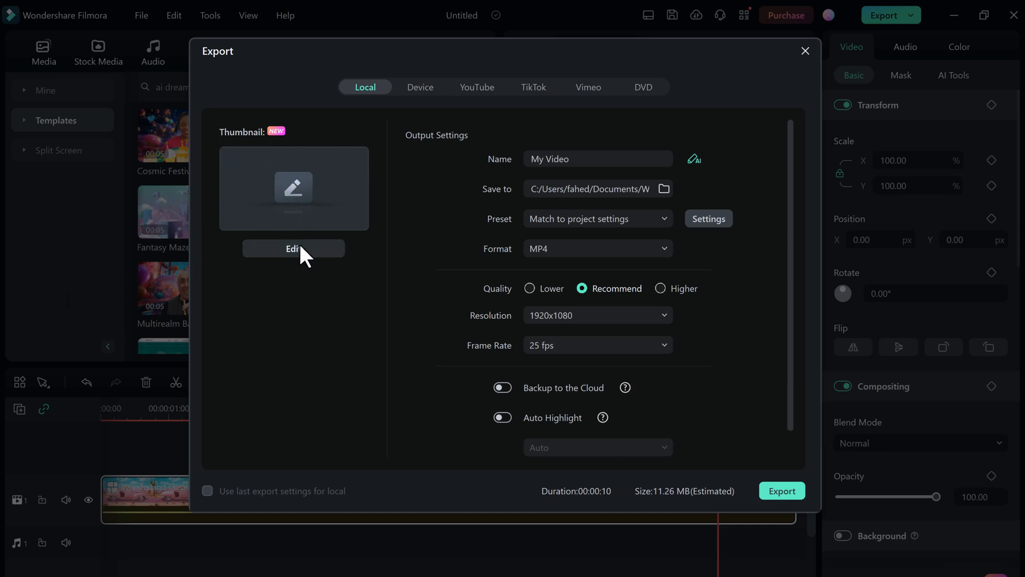
{"action": "left_click", "coordinate": [292, 249]}
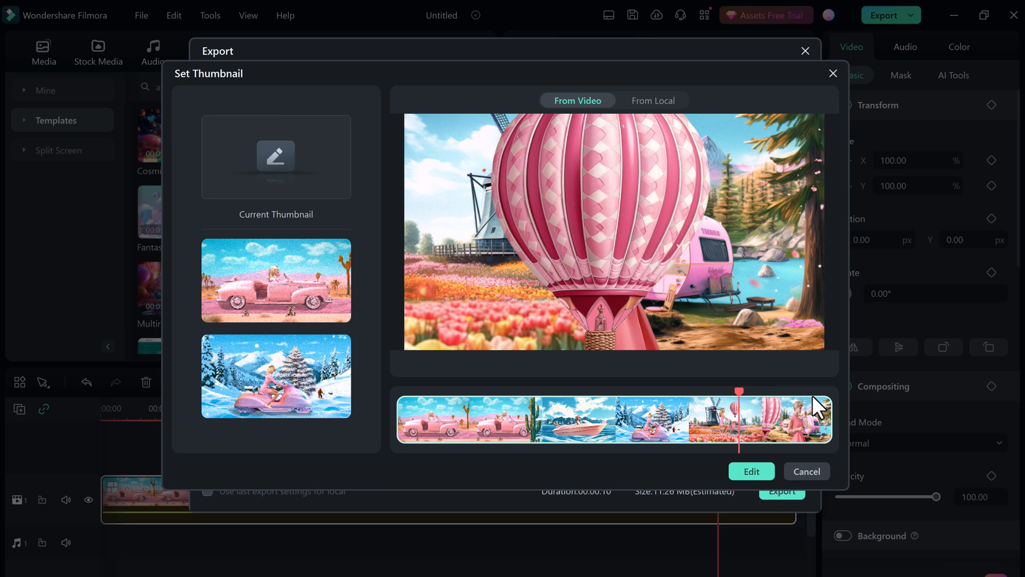
Pick the pink-dress frame near the clip's end and send it to Edit Thumbnail.
{"action": "left_click_drag", "start_coordinate": [739, 406], "coordinate": [811, 406]}
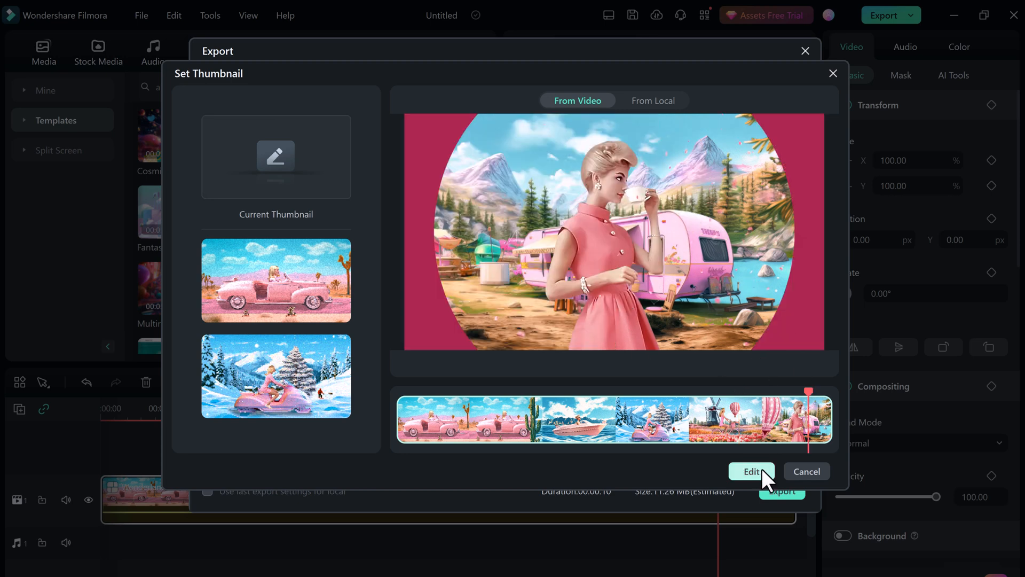
{"action": "left_click", "coordinate": [750, 471]}
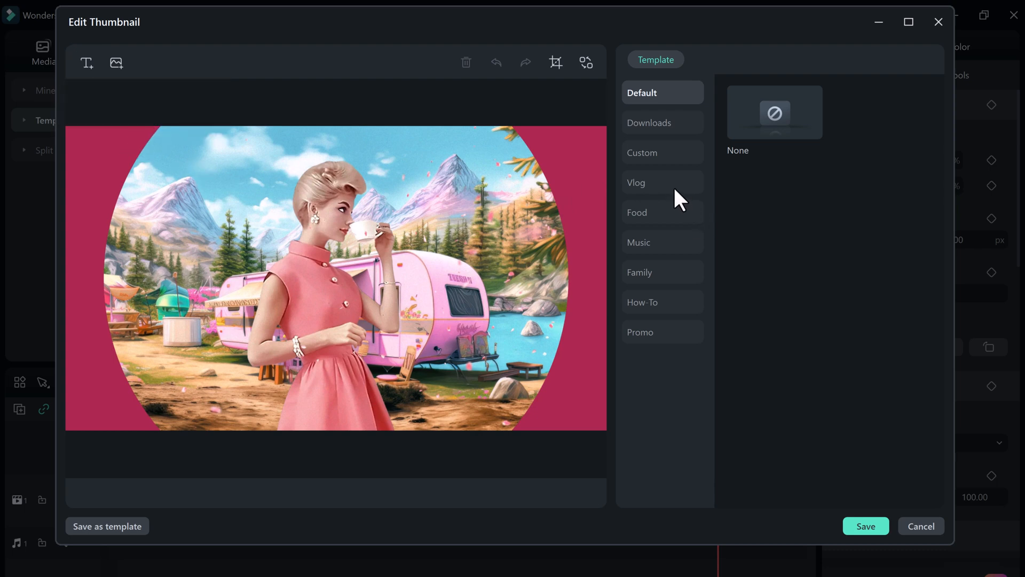
Apply the Happiness Travel vlog template to the camper frame and save the thumbnail.
{"action": "left_click", "coordinate": [661, 182]}
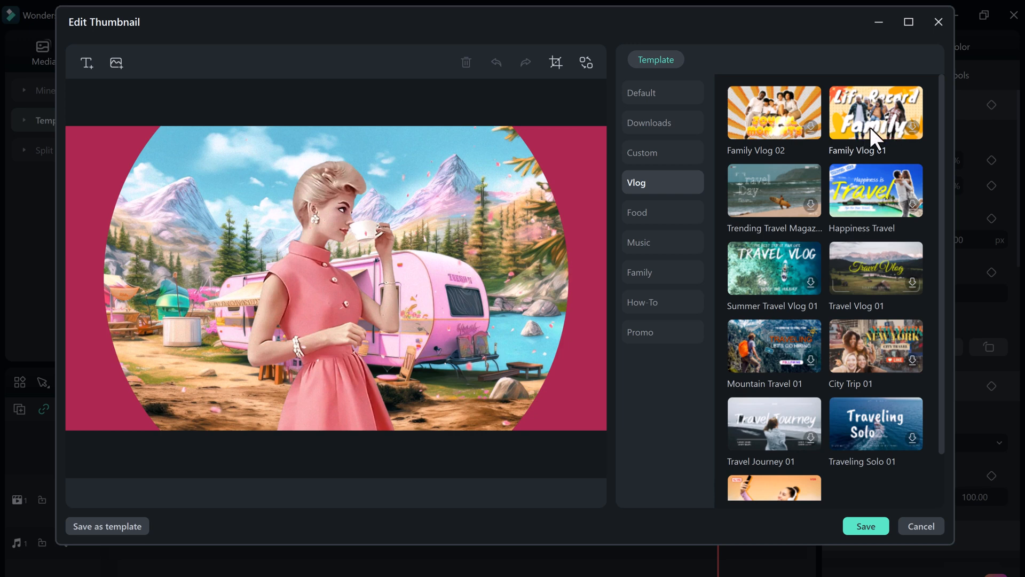
{"action": "left_click", "coordinate": [876, 190]}
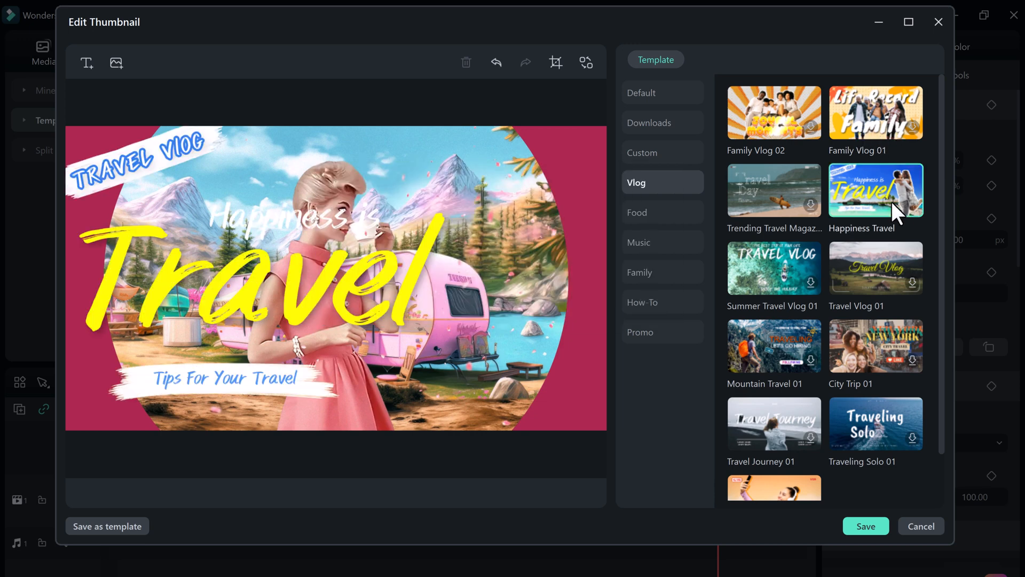
{"action": "left_click", "coordinate": [249, 281]}
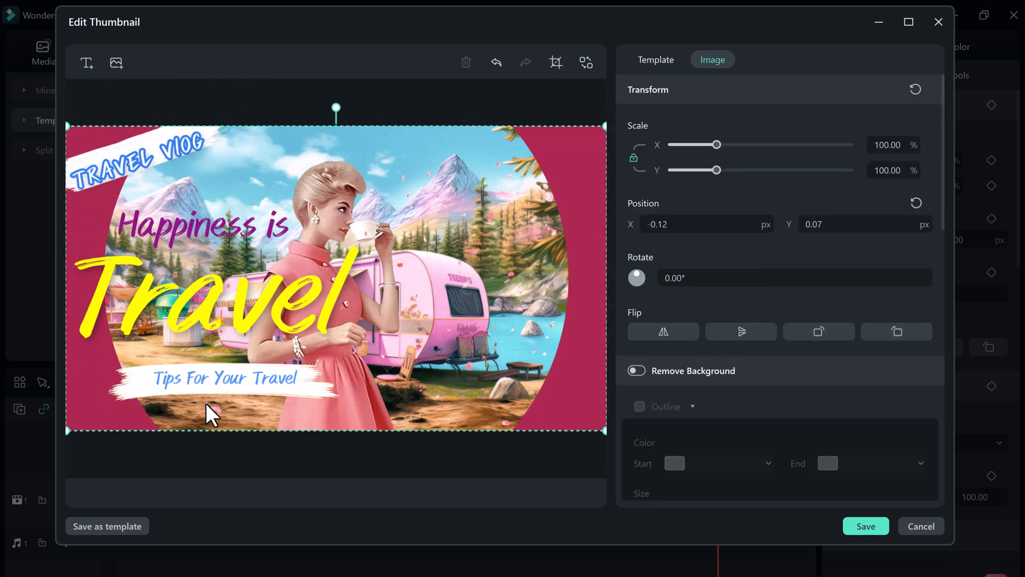
{"action": "left_click", "coordinate": [865, 525]}
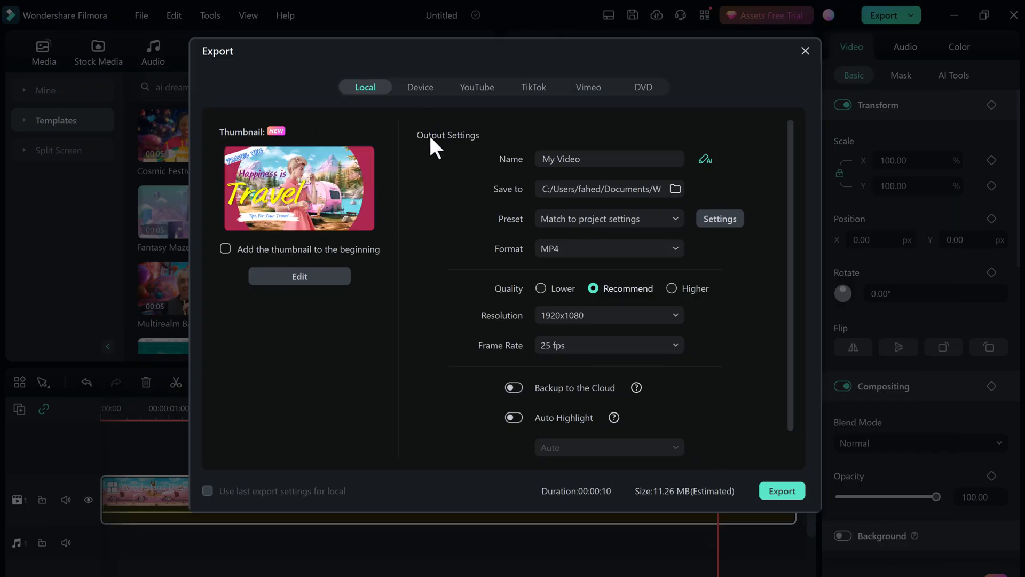
{"action": "mouse_move", "coordinate": [830, 511]}
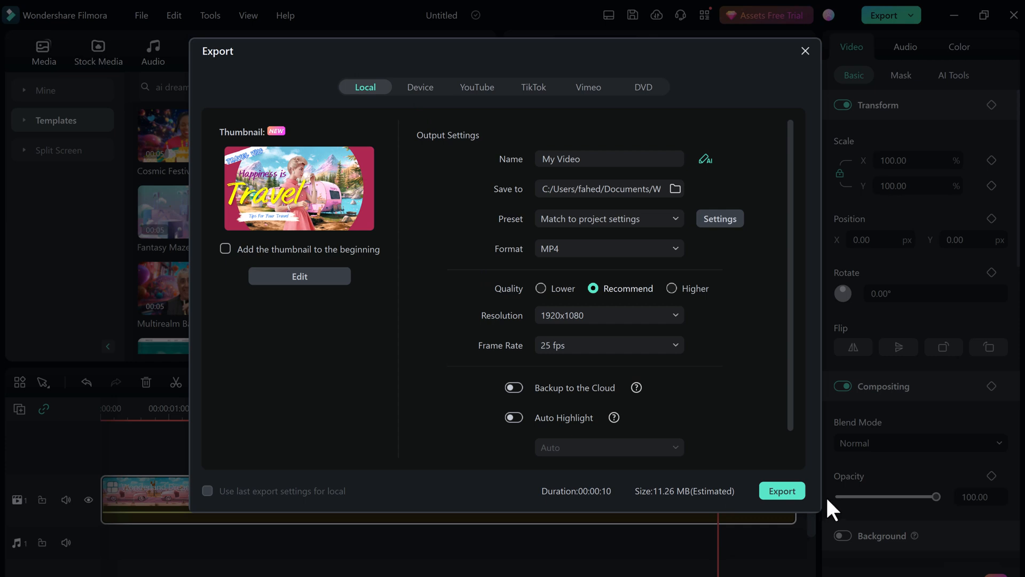